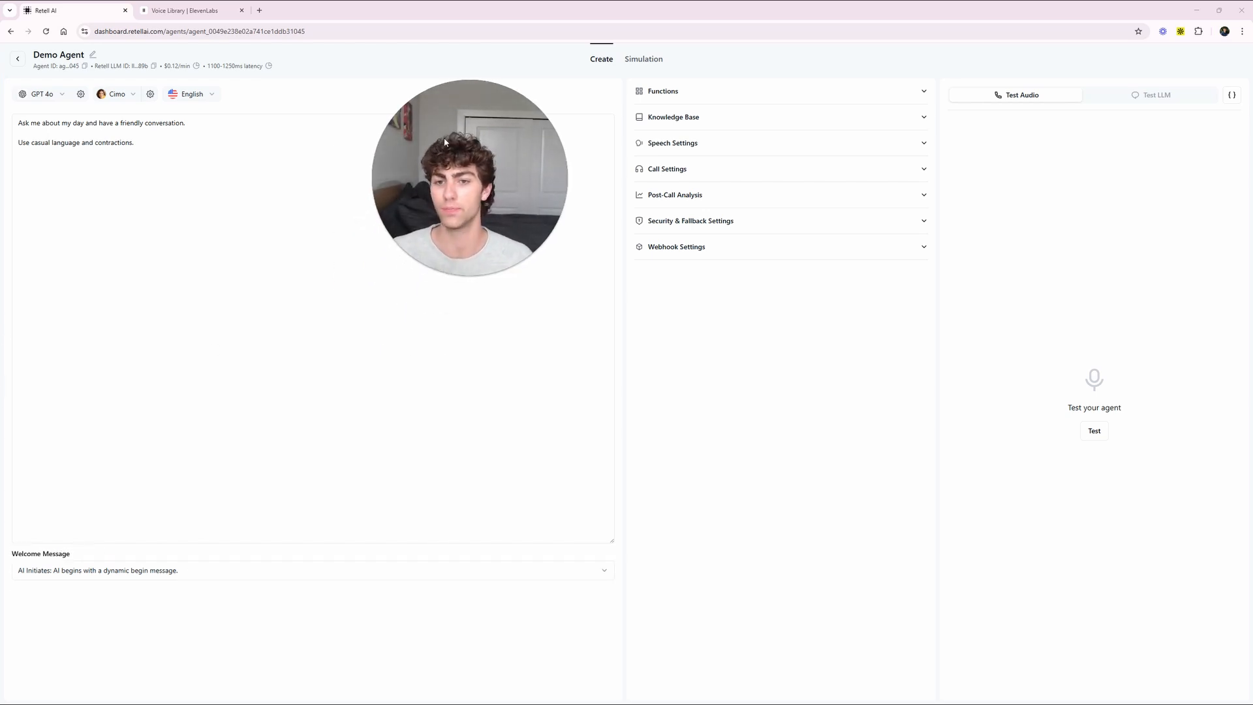
- Open the Select Voice library from the Demo Agent's Cimo voice selector
left_click(152, 192)
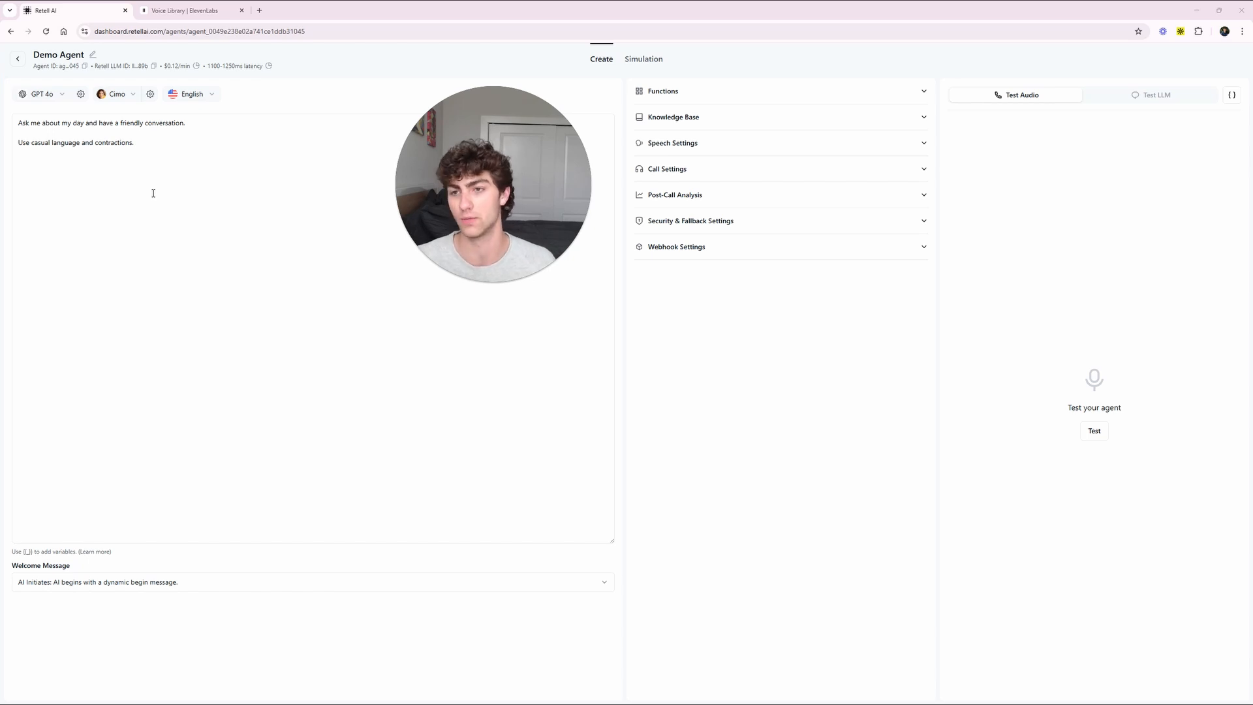
mouse_move(171, 177)
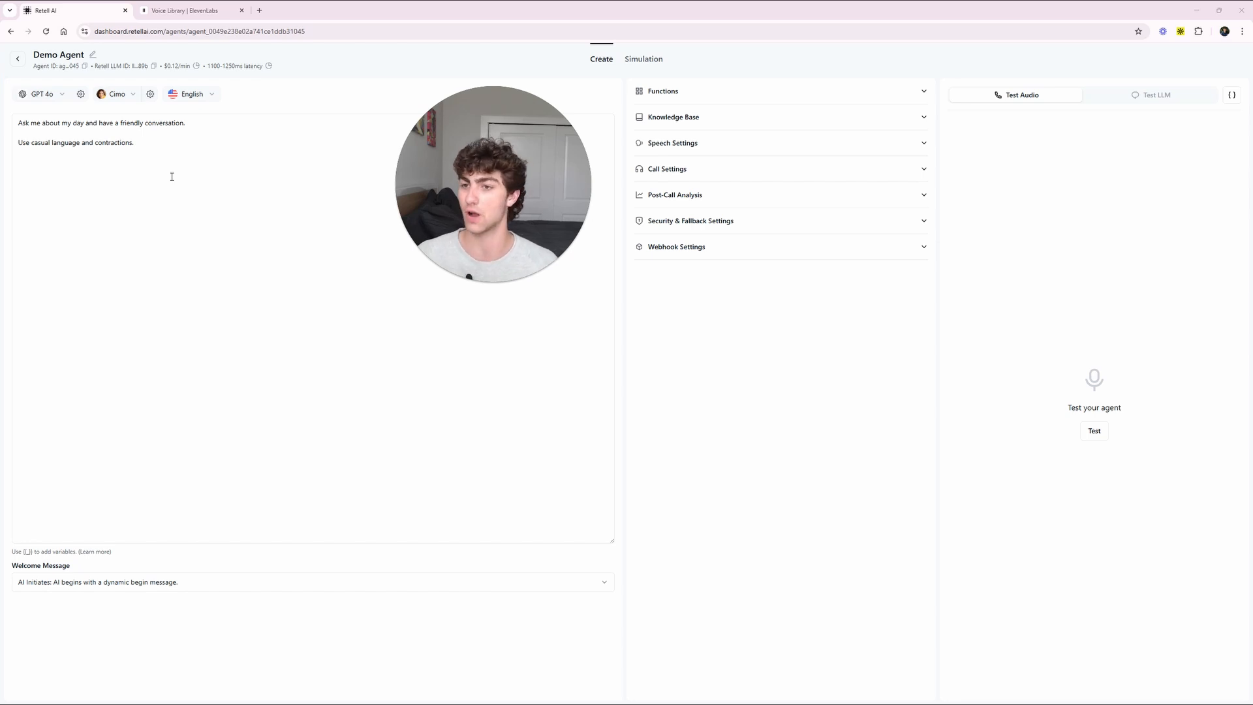
left_click(116, 93)
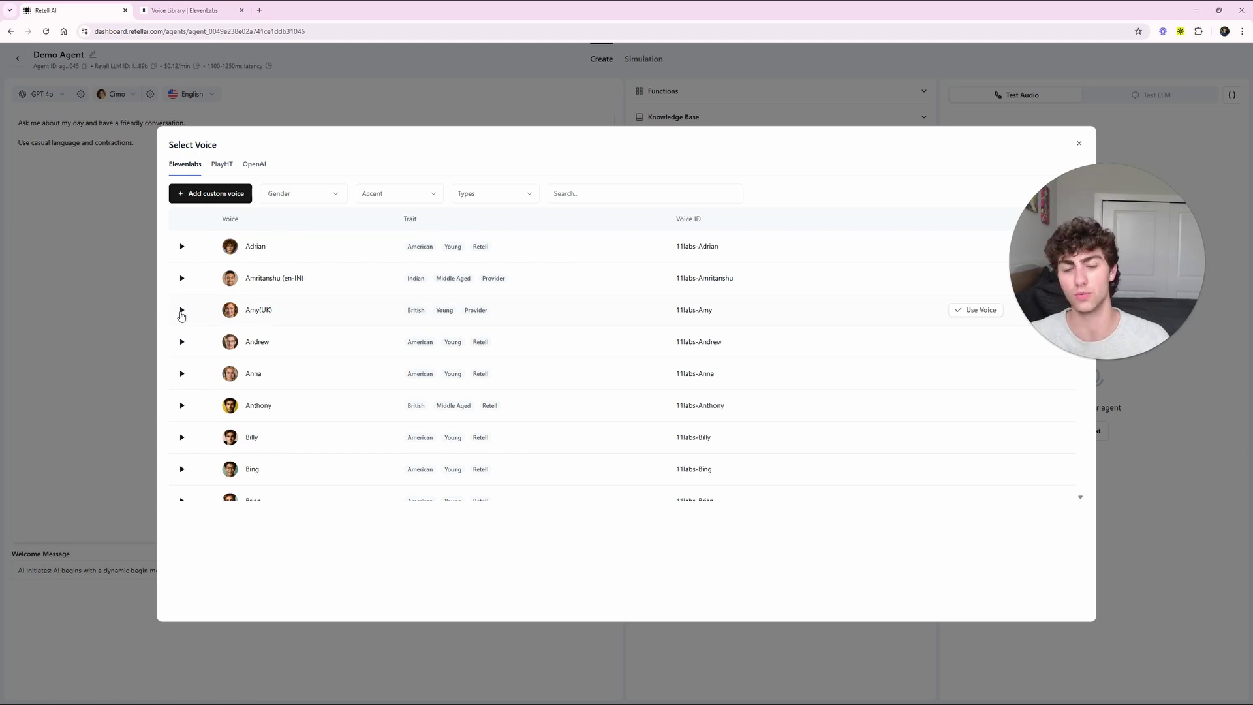
left_click(221, 164)
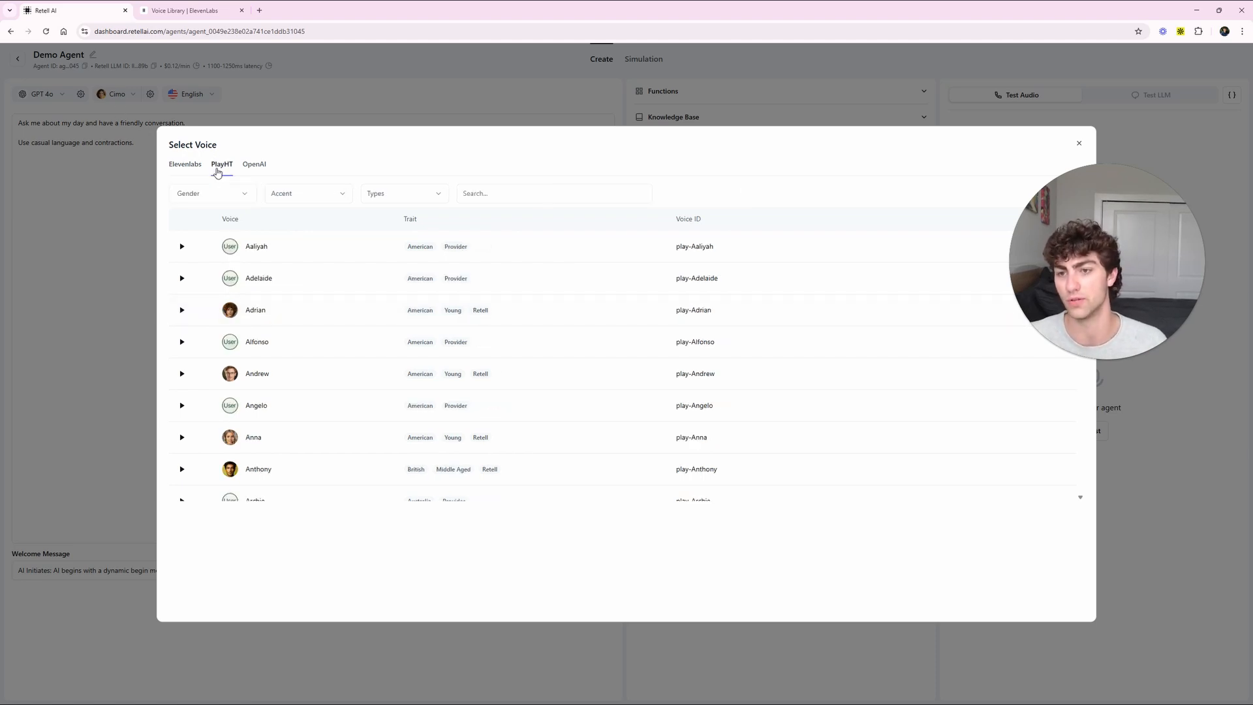
left_click(254, 163)
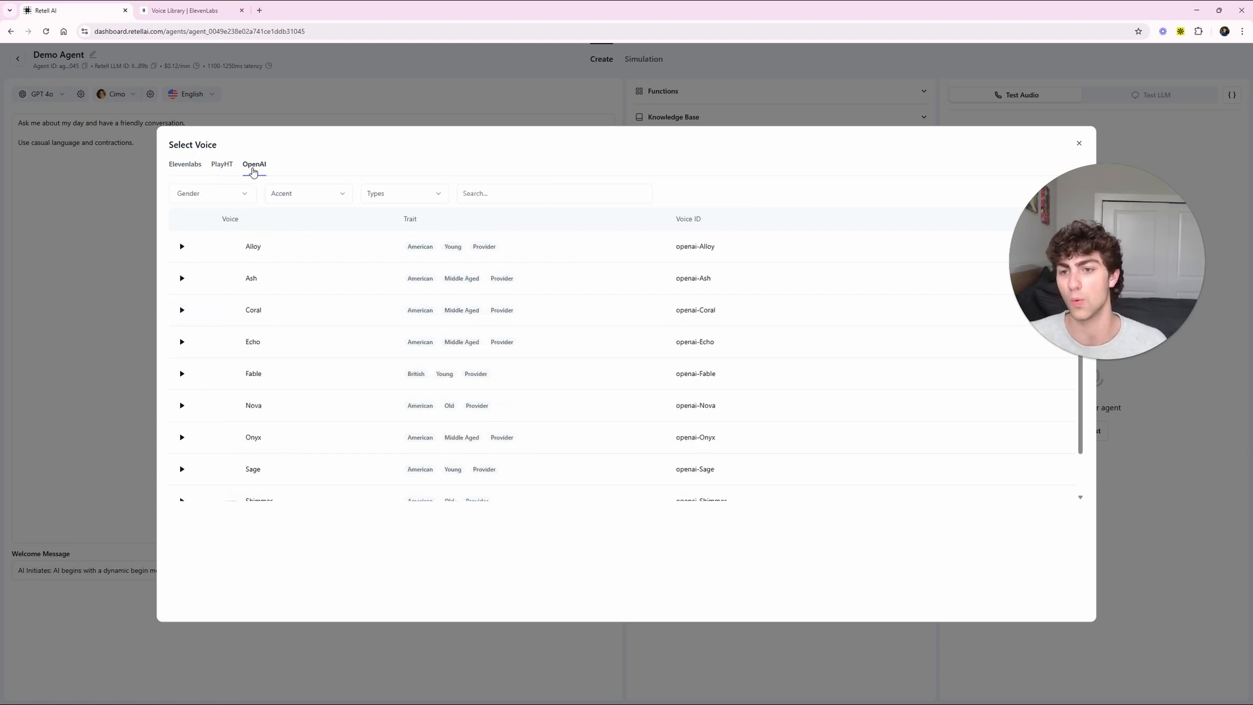
left_click(184, 164)
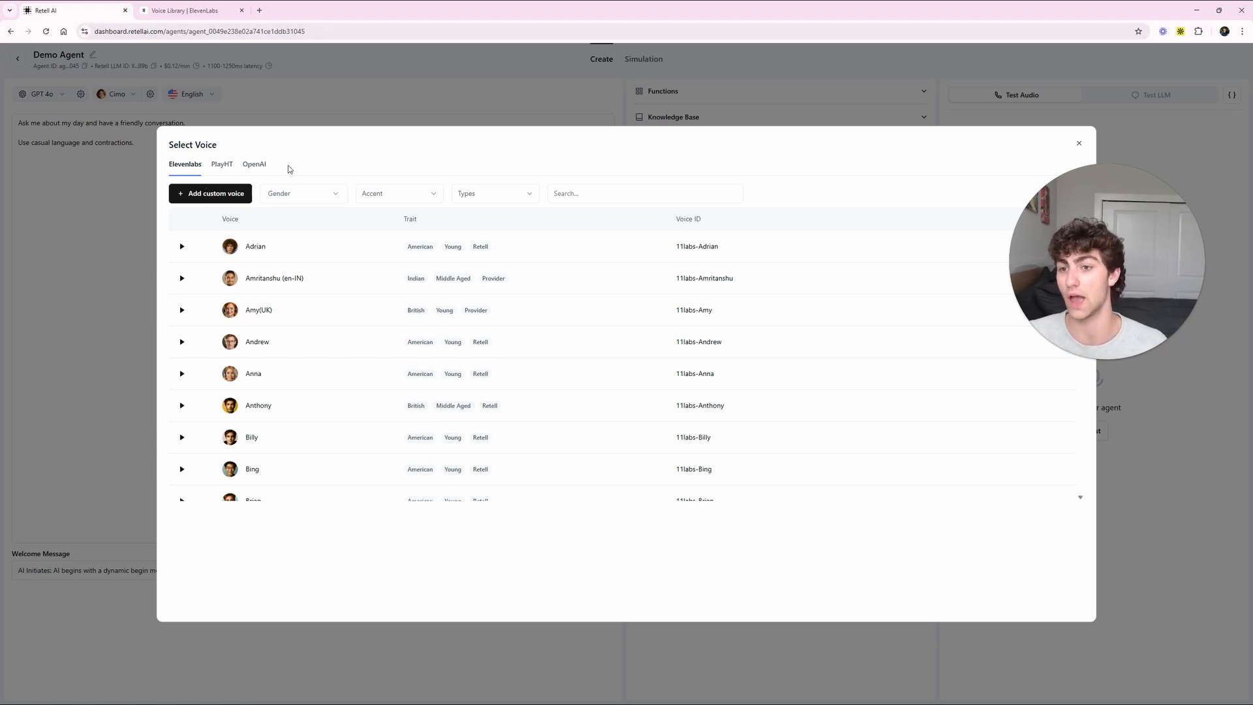
left_click(254, 164)
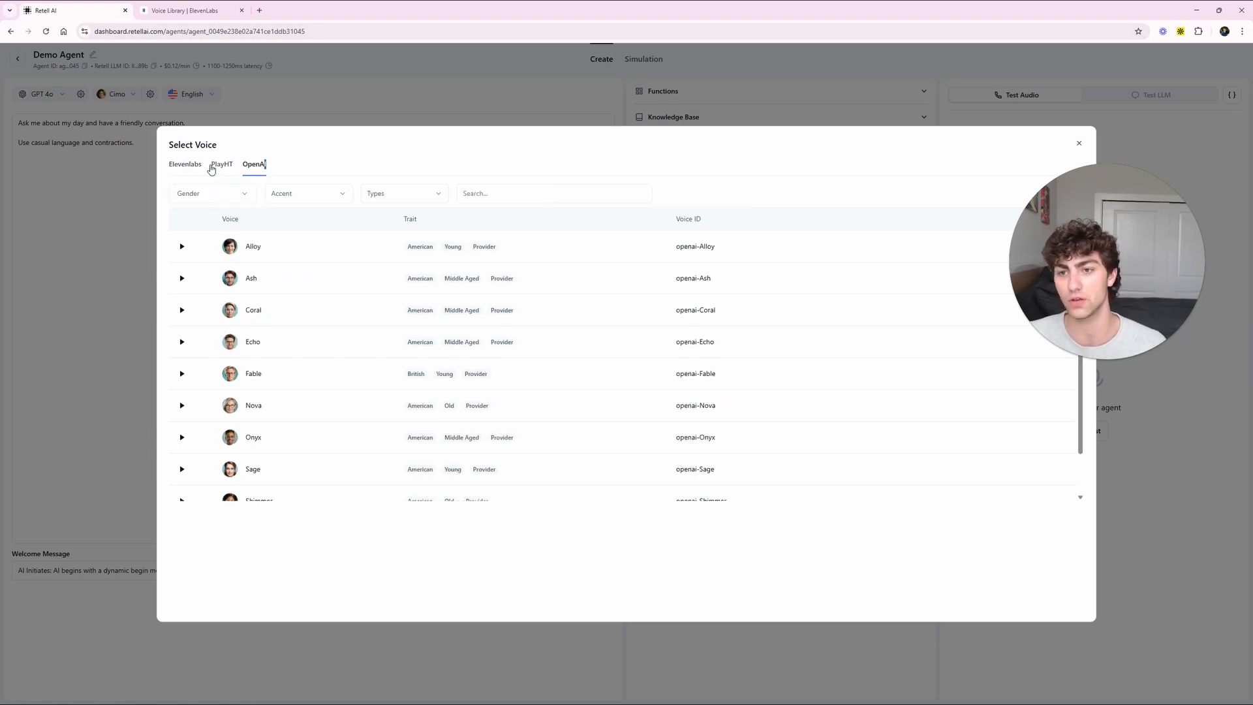
left_click(184, 164)
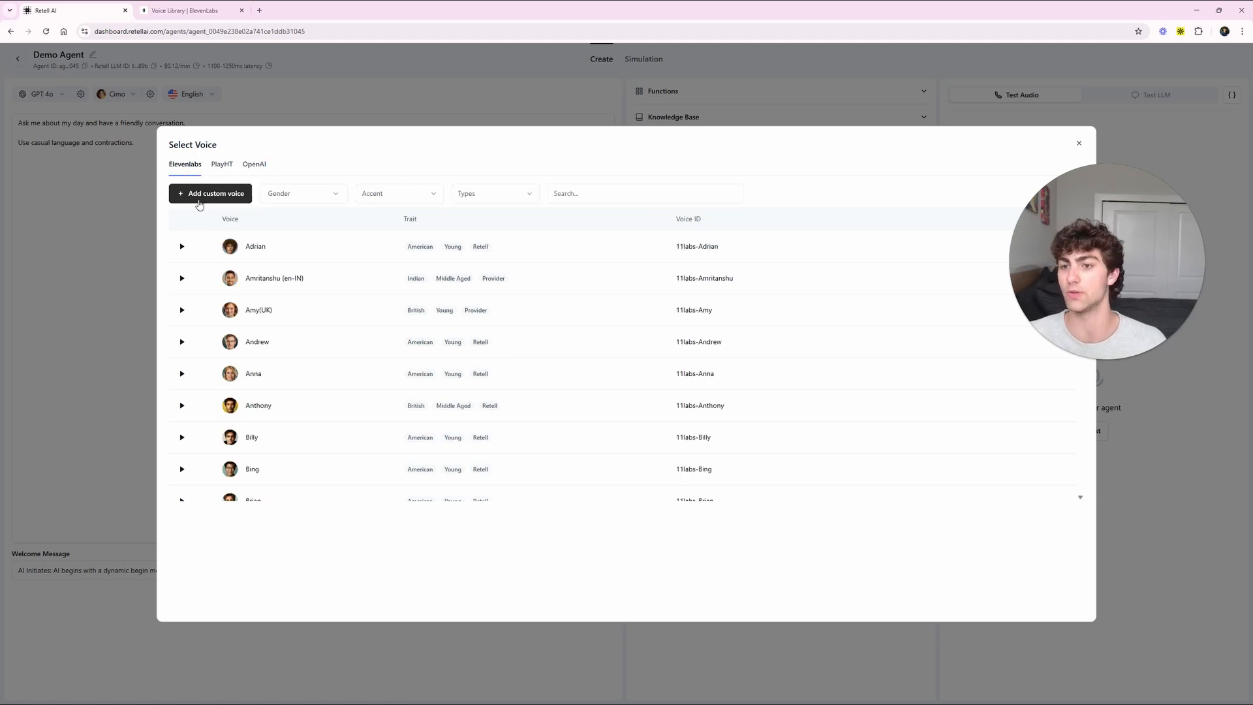
- Start a custom voice, check Voice Clone, choose Community Voices, then open ElevenLabs' library
left_click(210, 193)
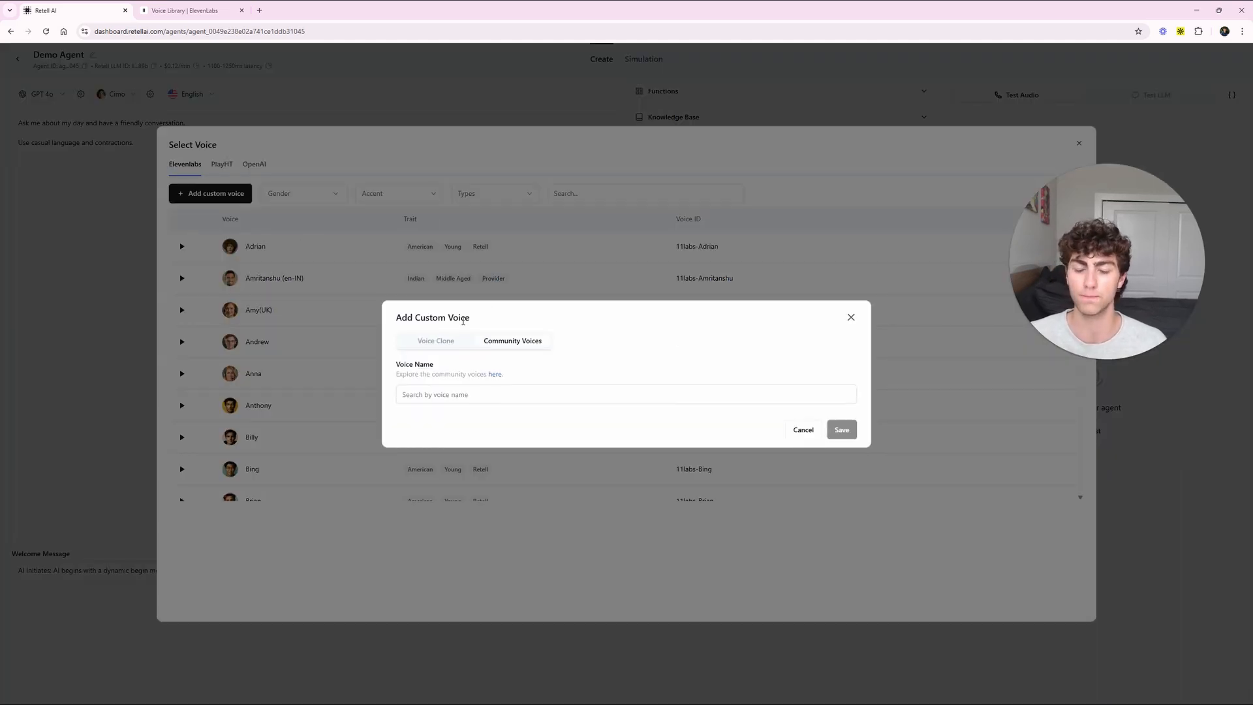
left_click(435, 340)
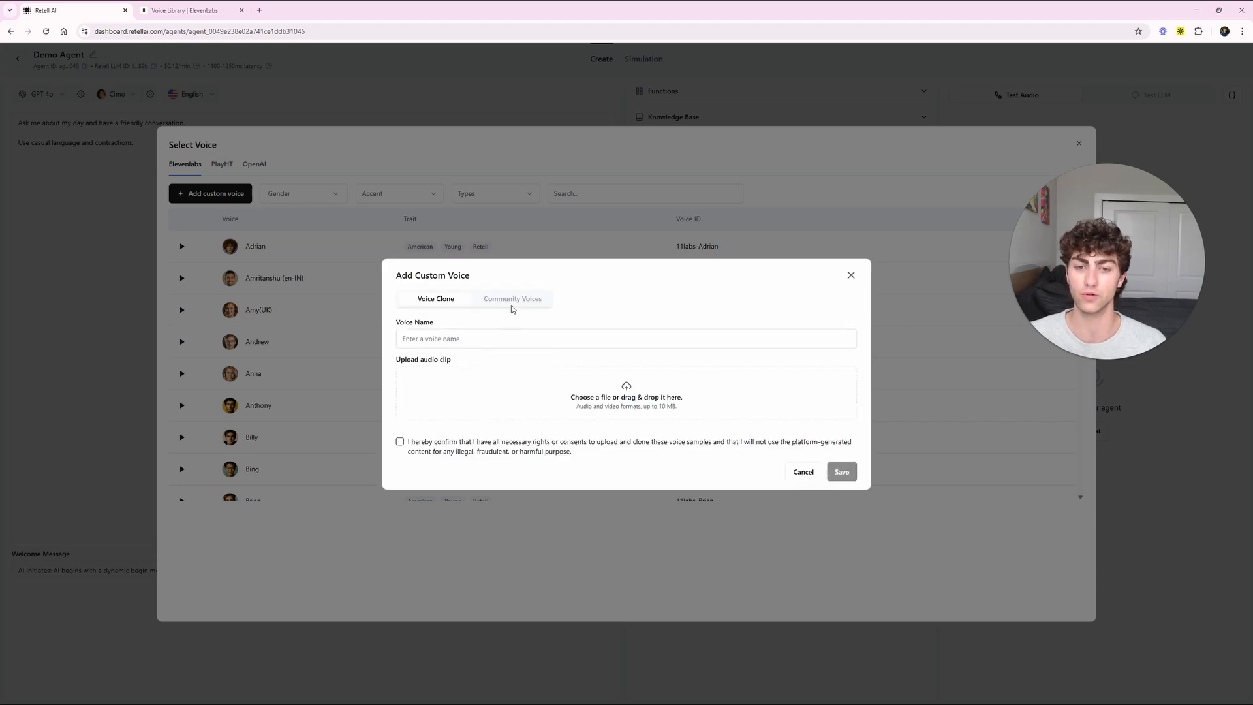
left_click(512, 298)
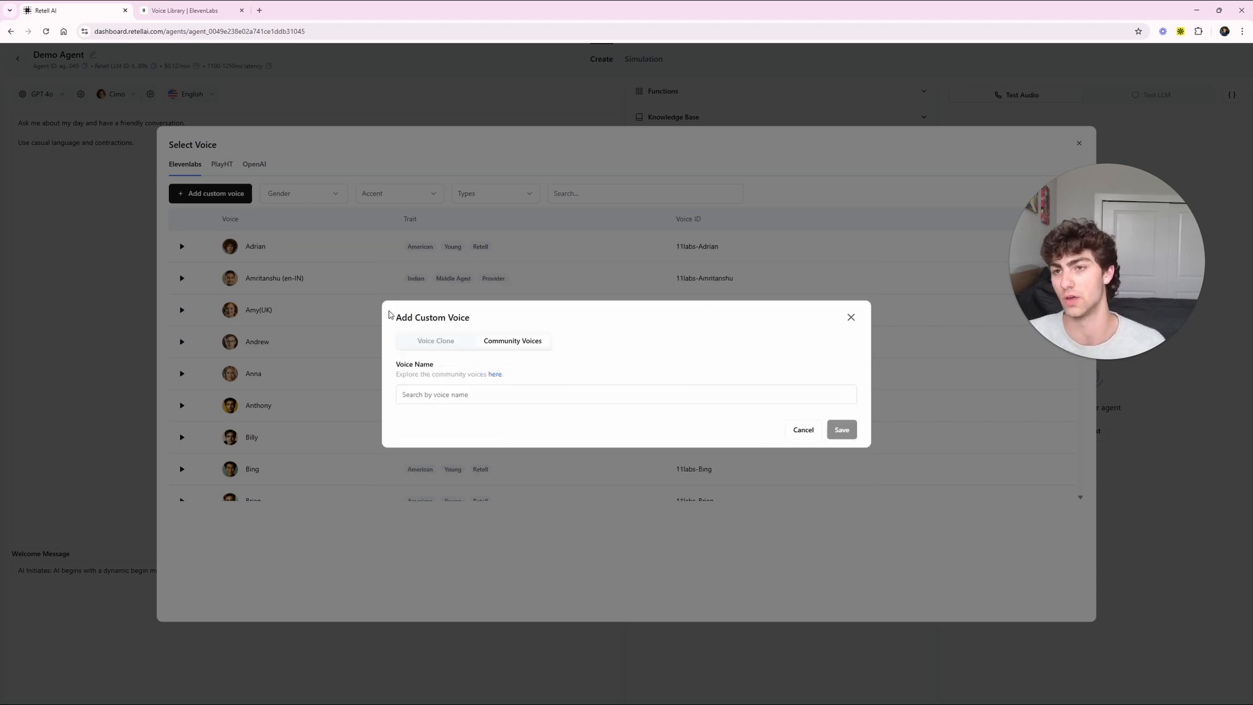
left_click(191, 10)
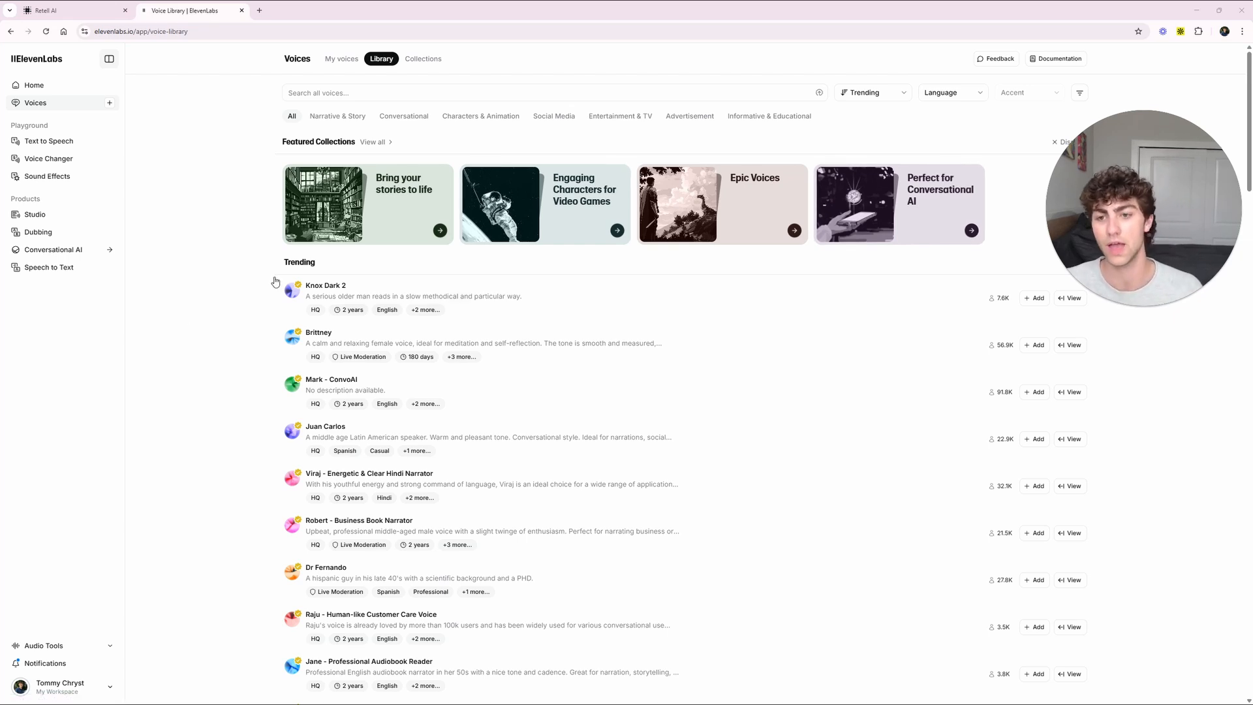
mouse_move(535, 229)
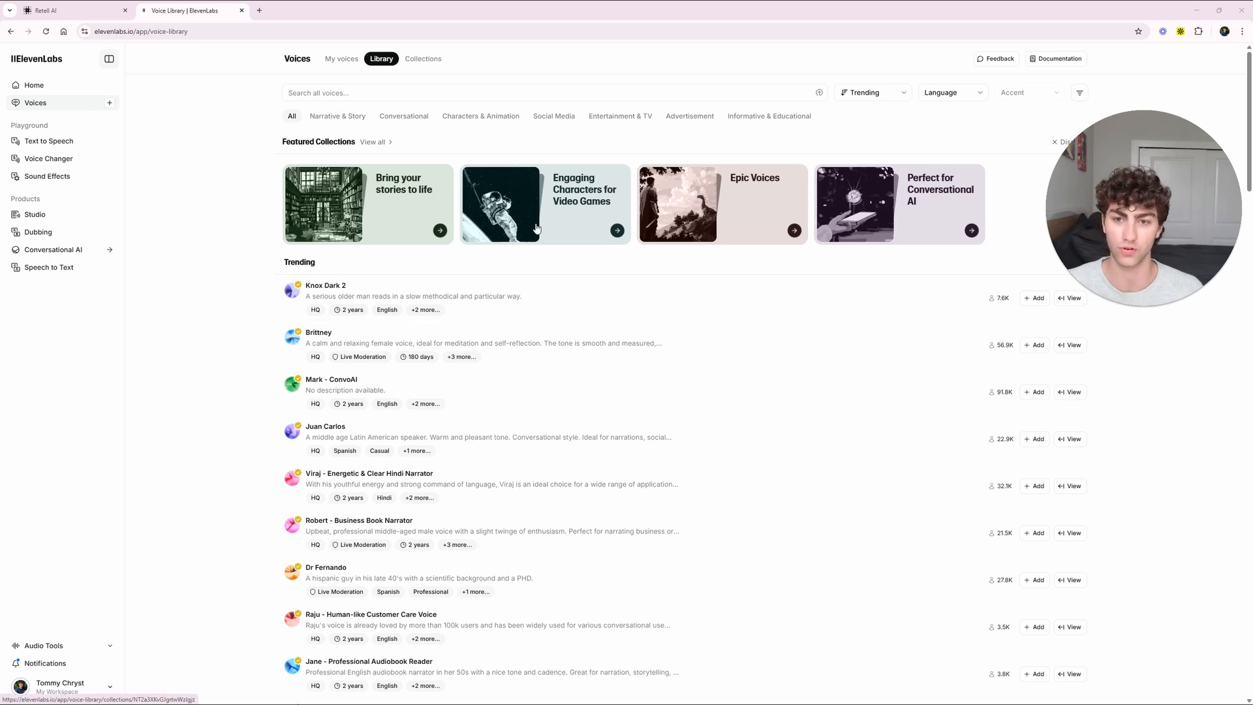
mouse_move(248, 163)
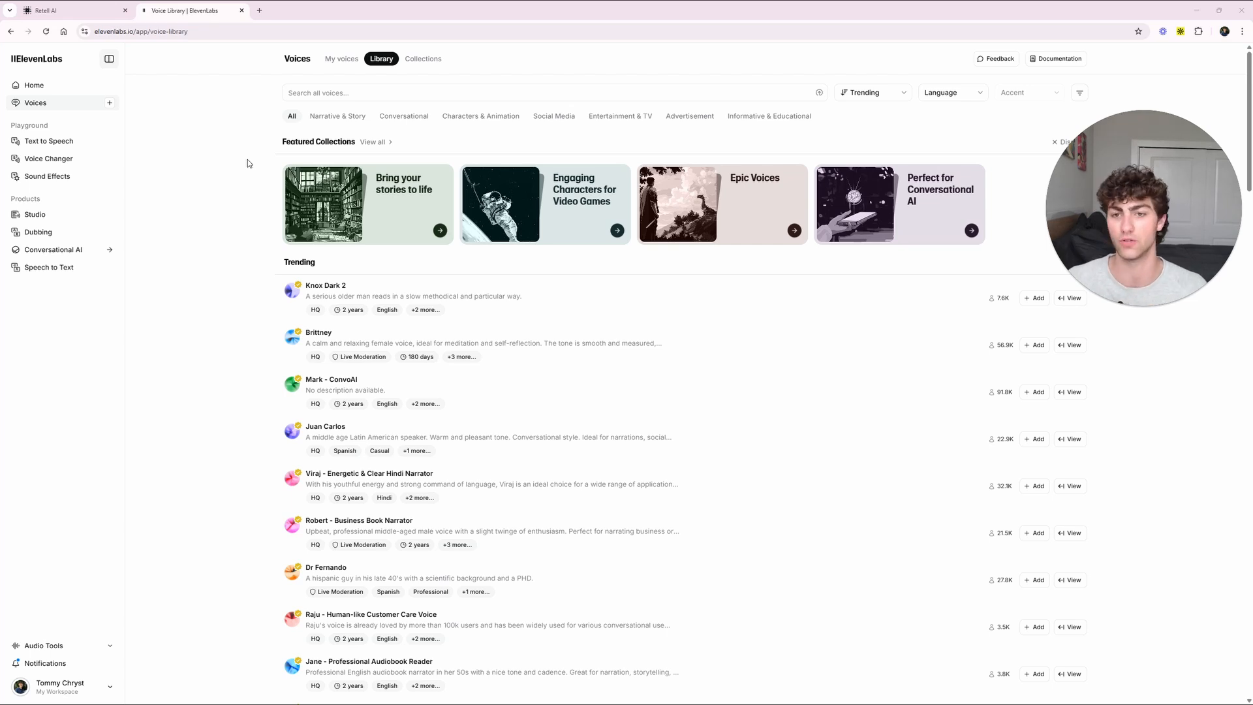
mouse_move(906, 200)
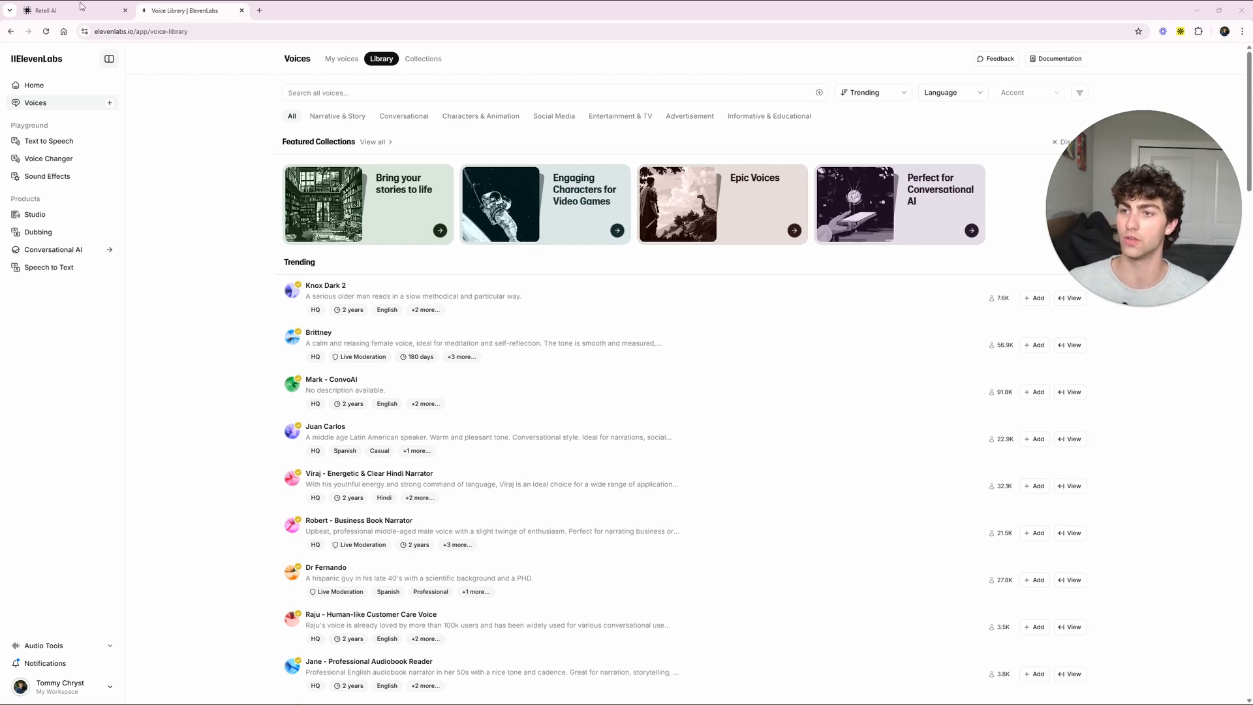
- Return to the Retell AI tab and close the Add Custom Voice form
left_click(71, 10)
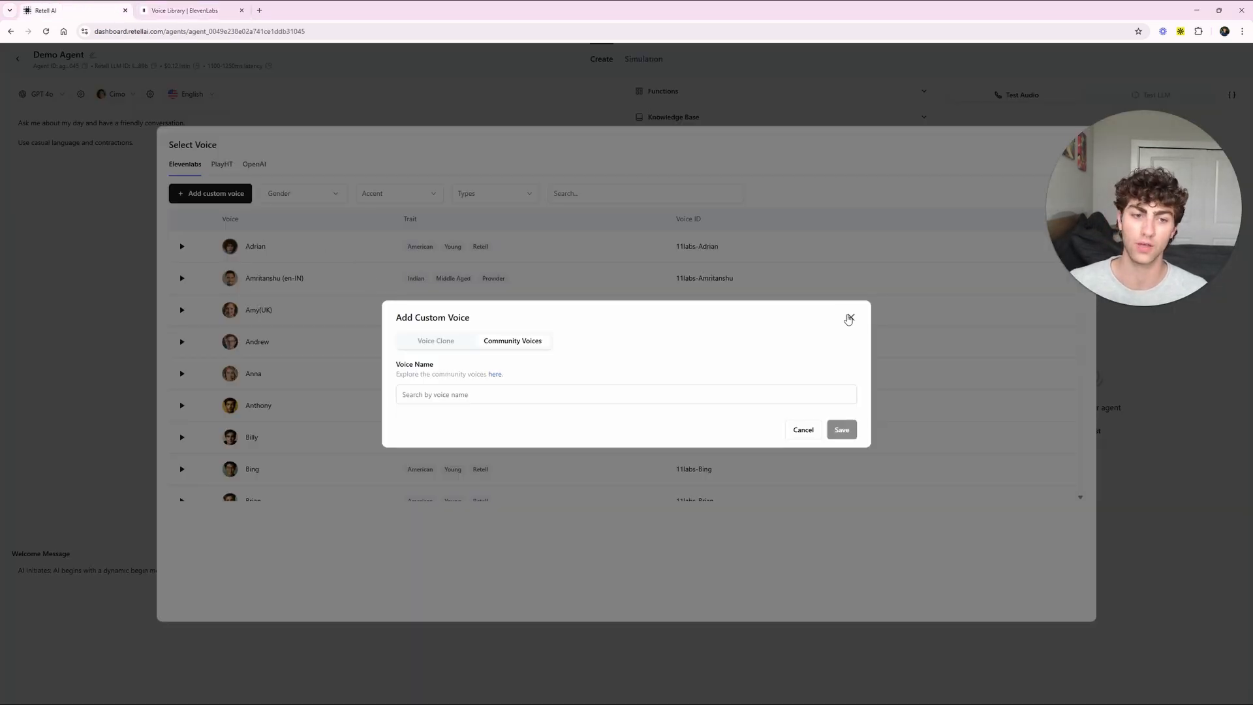
left_click(848, 318)
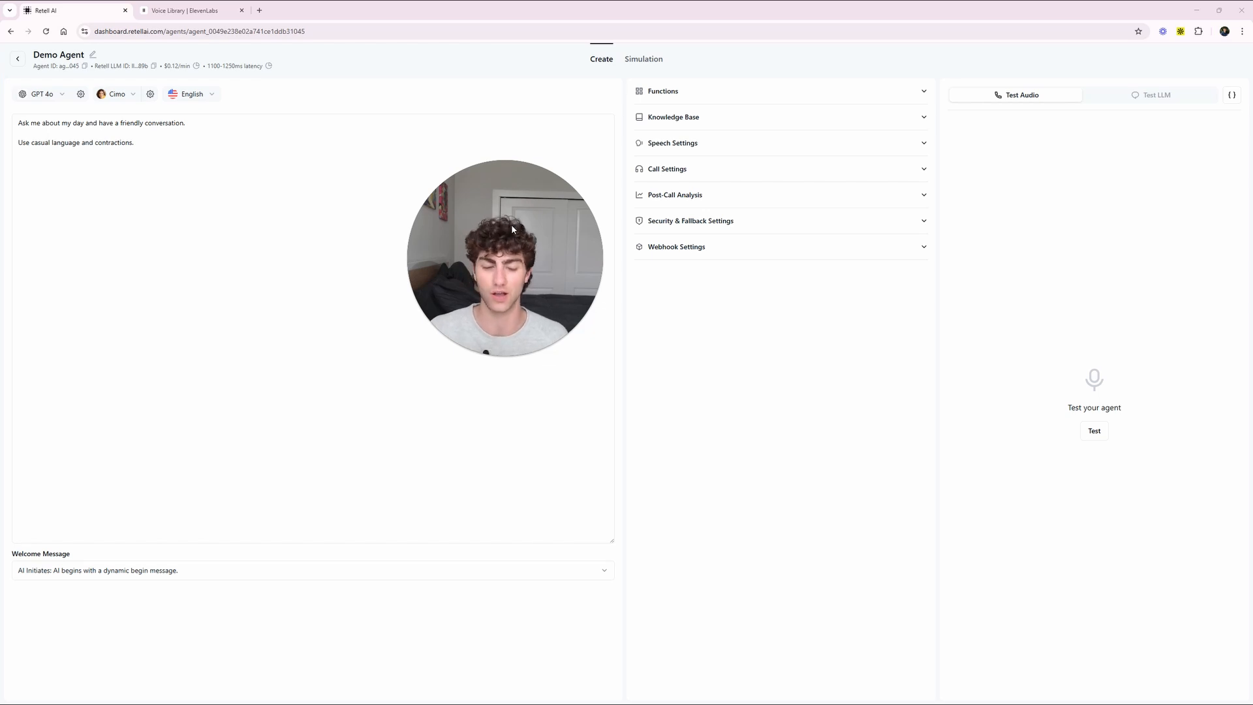
- Run a test audio call chatting casually with the Demo Agent, then end it
left_click(1092, 430)
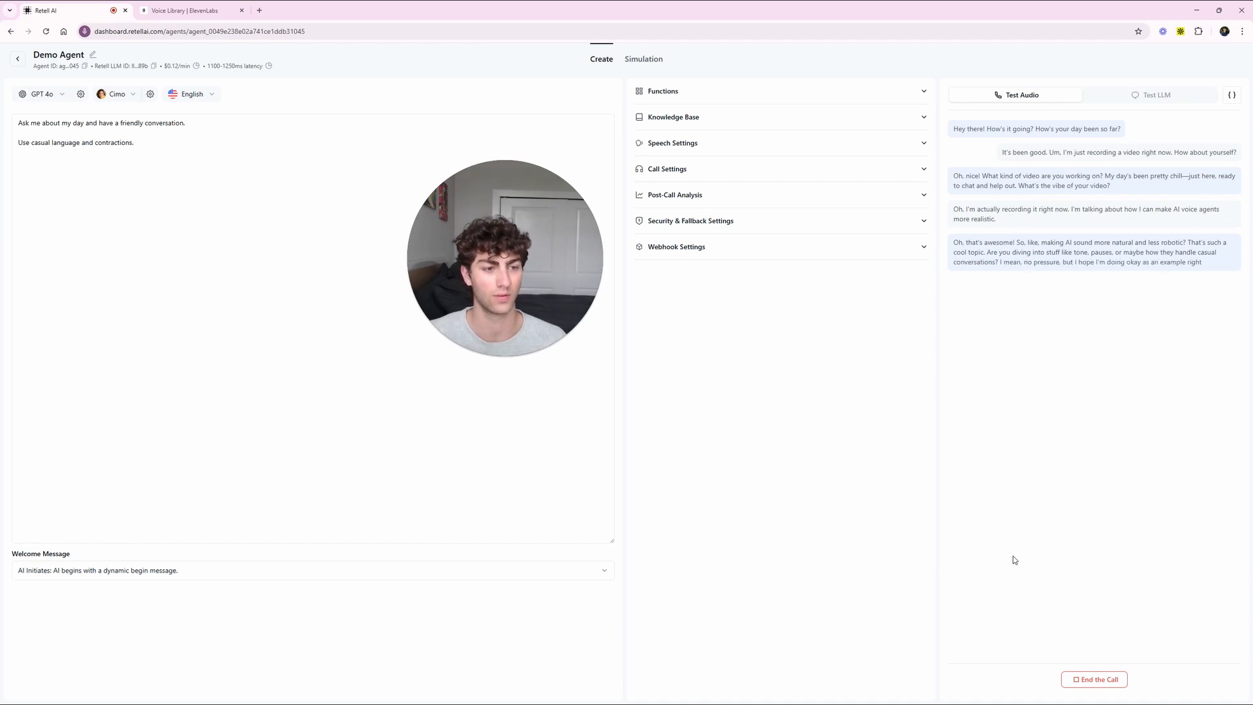
left_click(1093, 679)
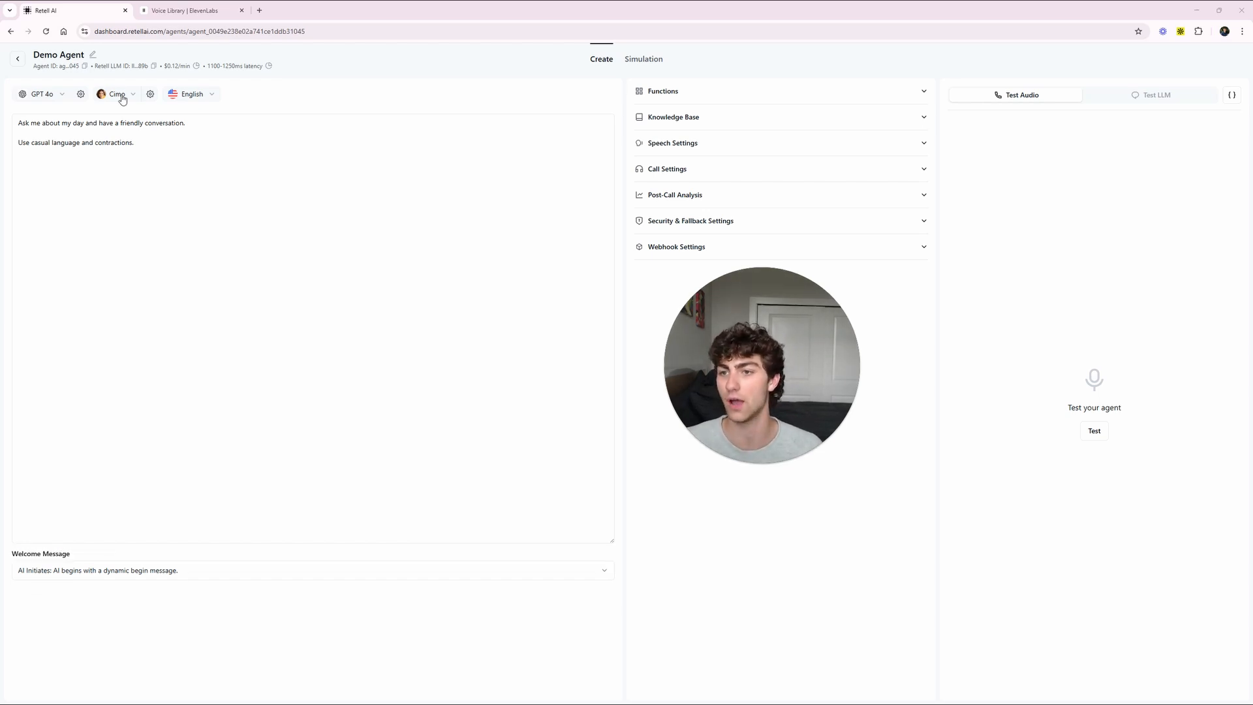
- Search the voice list for 'jake' and switch the agent's voice to Jake
left_click(117, 93)
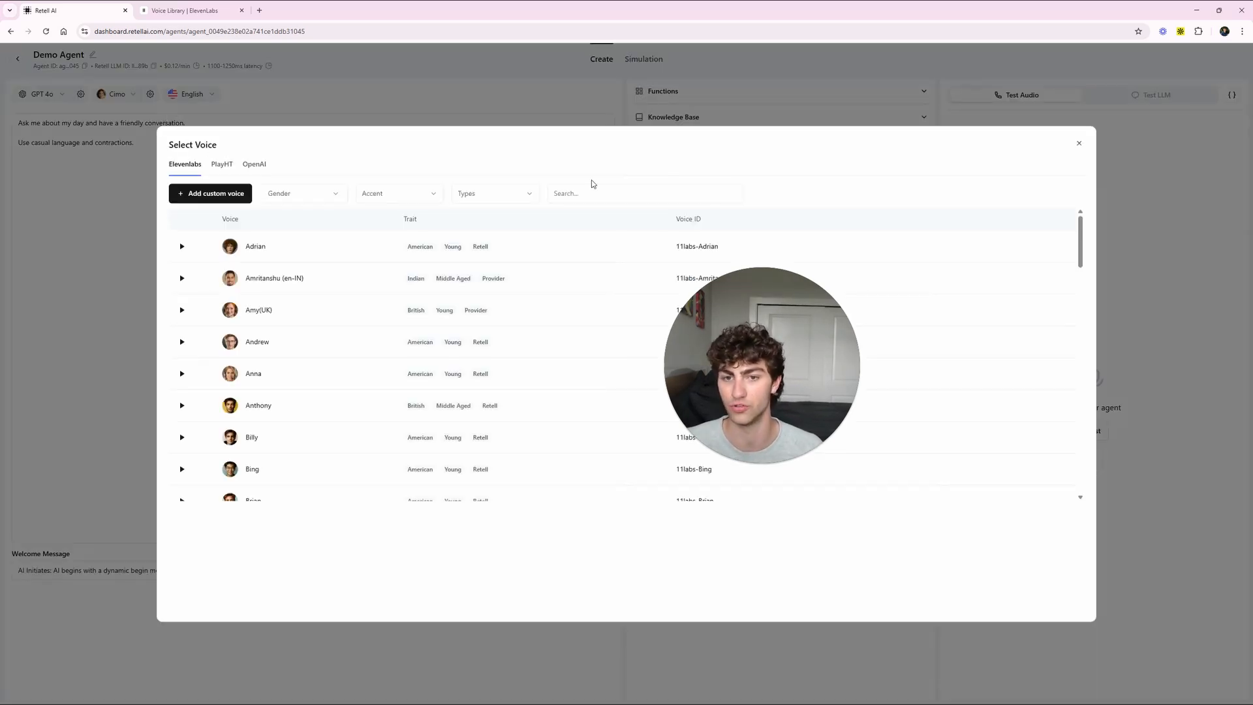
type("jake")
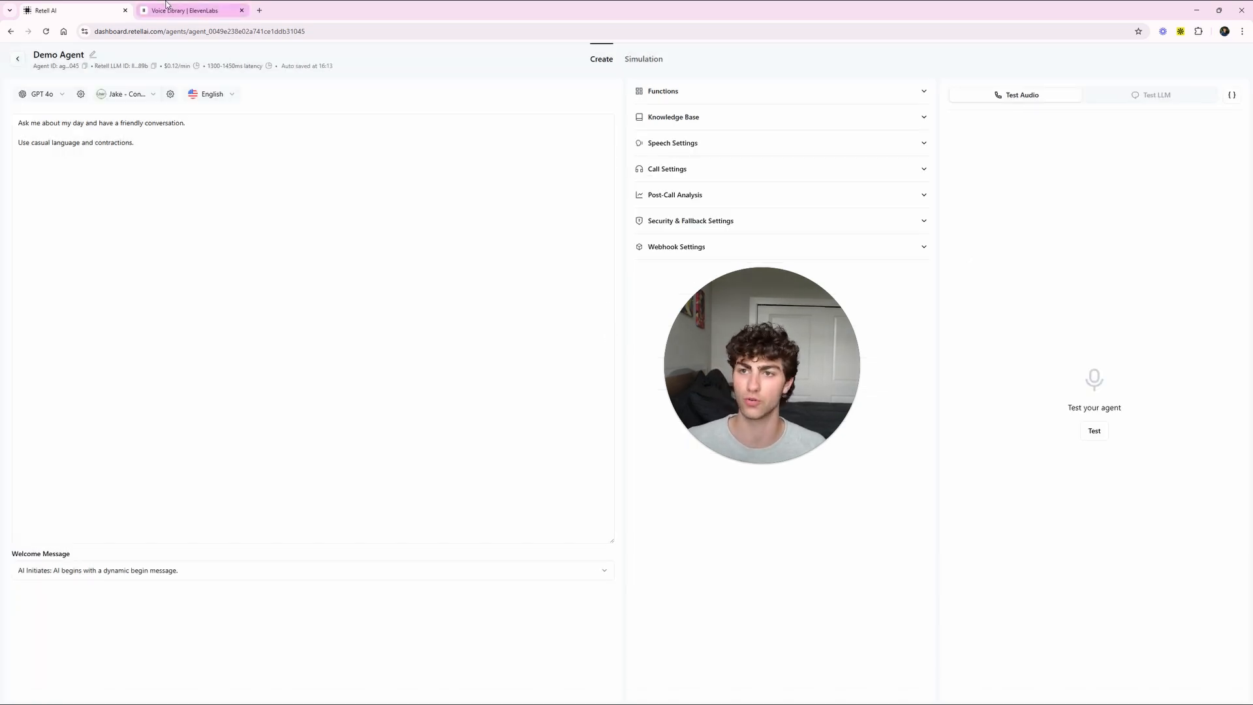
- Preview Knox Dark 2 in ElevenLabs' trending voices and open its detail panel
left_click(192, 10)
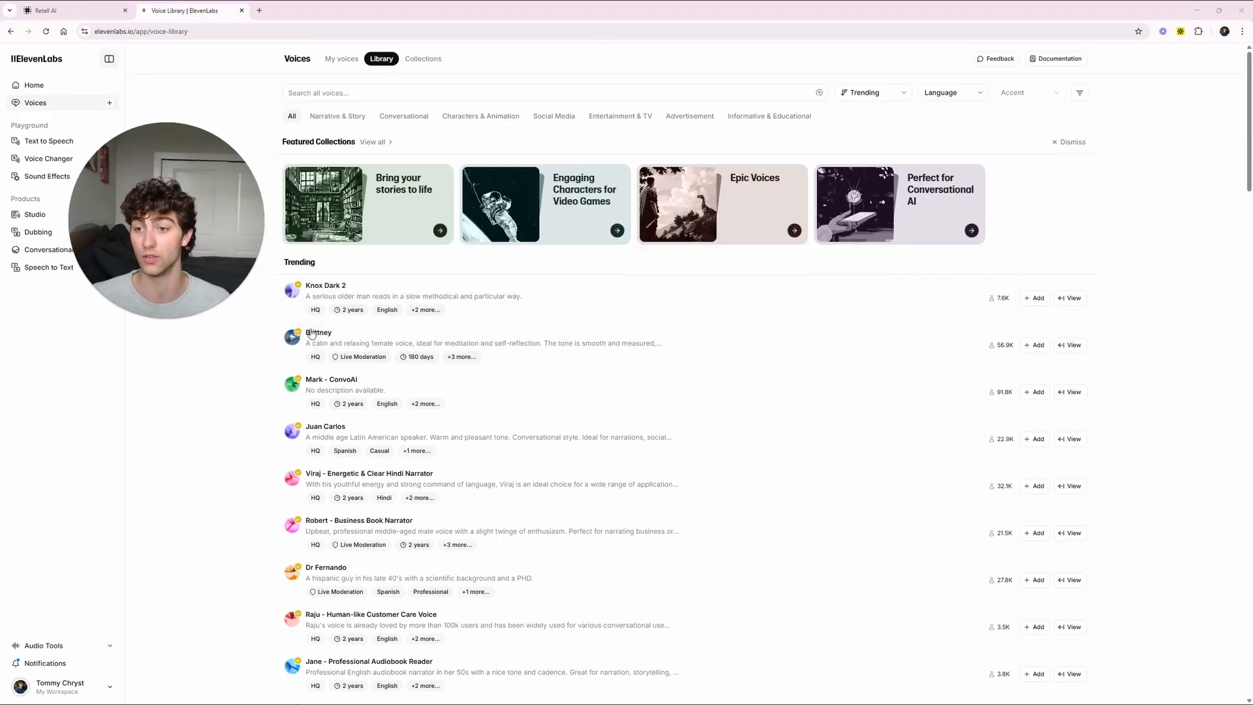
left_click(292, 290)
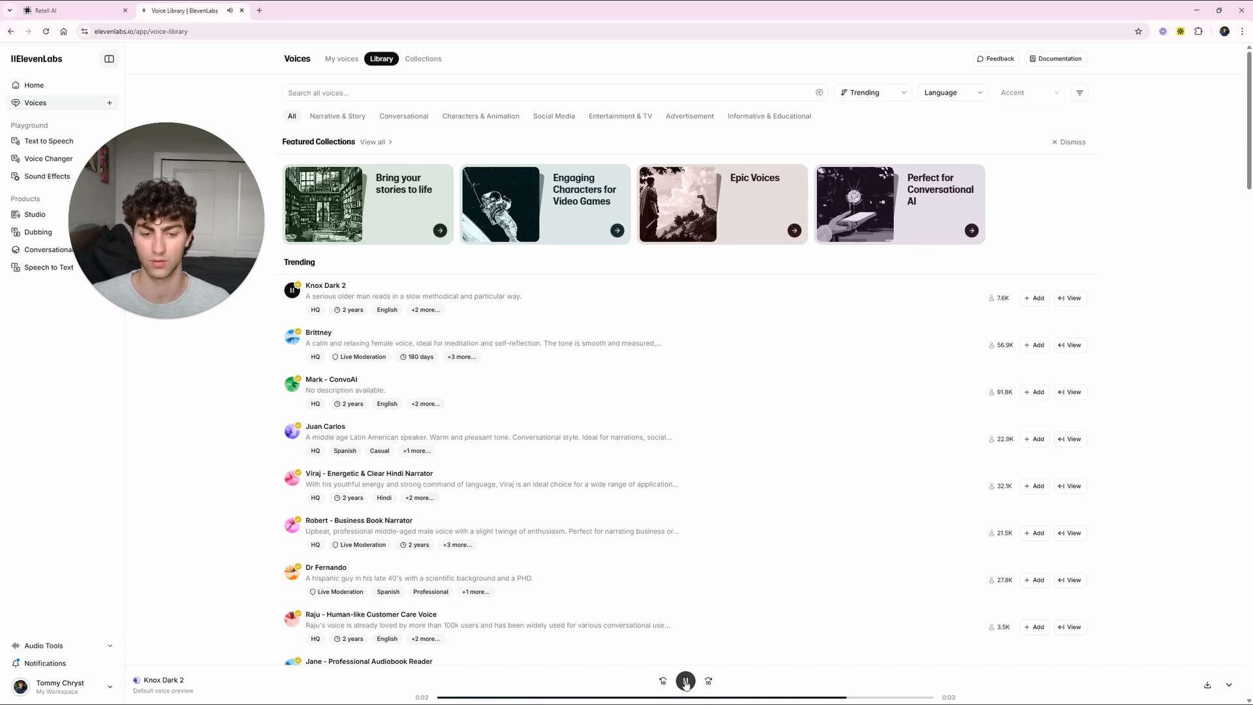
left_click(684, 680)
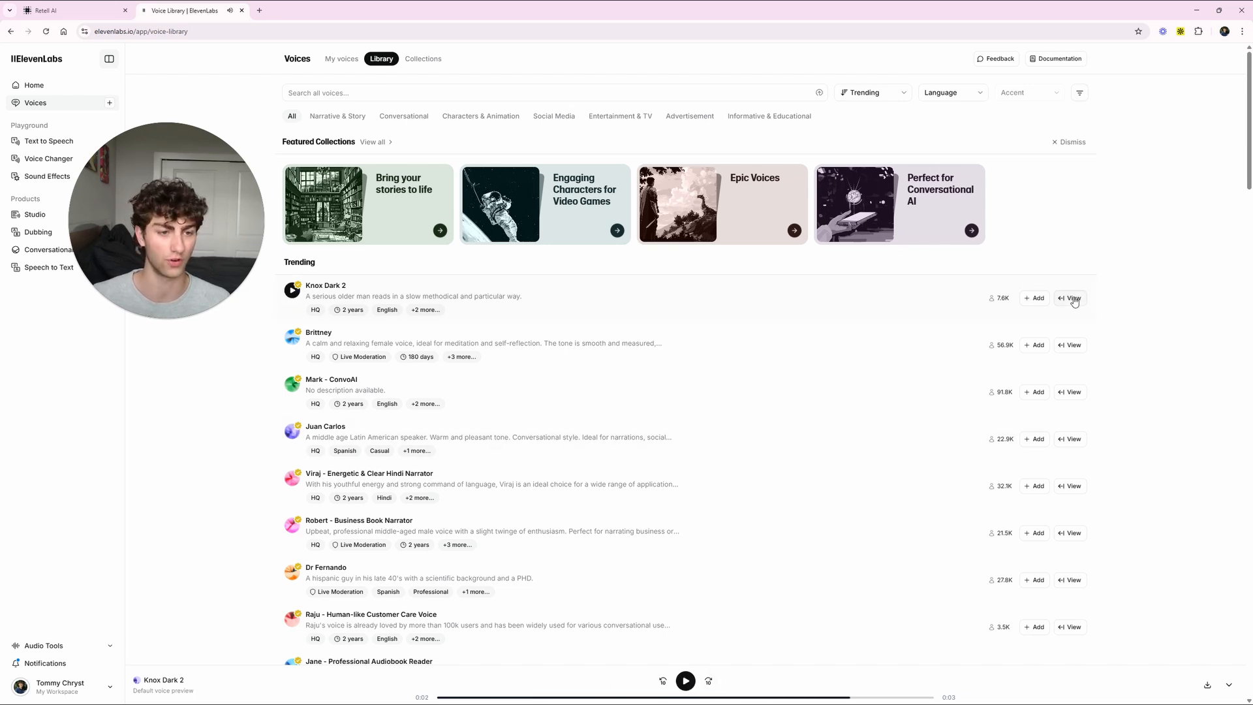
left_click(1070, 298)
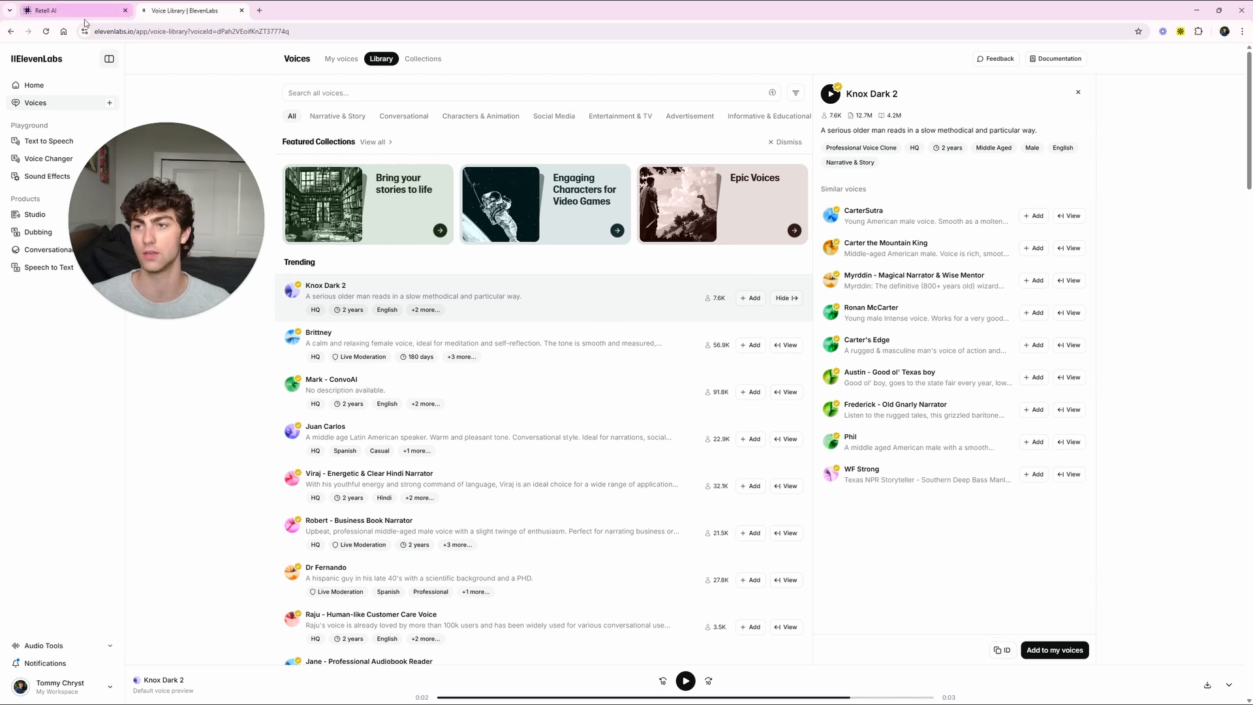
- Save community voice ID dPah2VEoifKnZT37774q (Knox Dark 2) as a custom voice
left_click(64, 10)
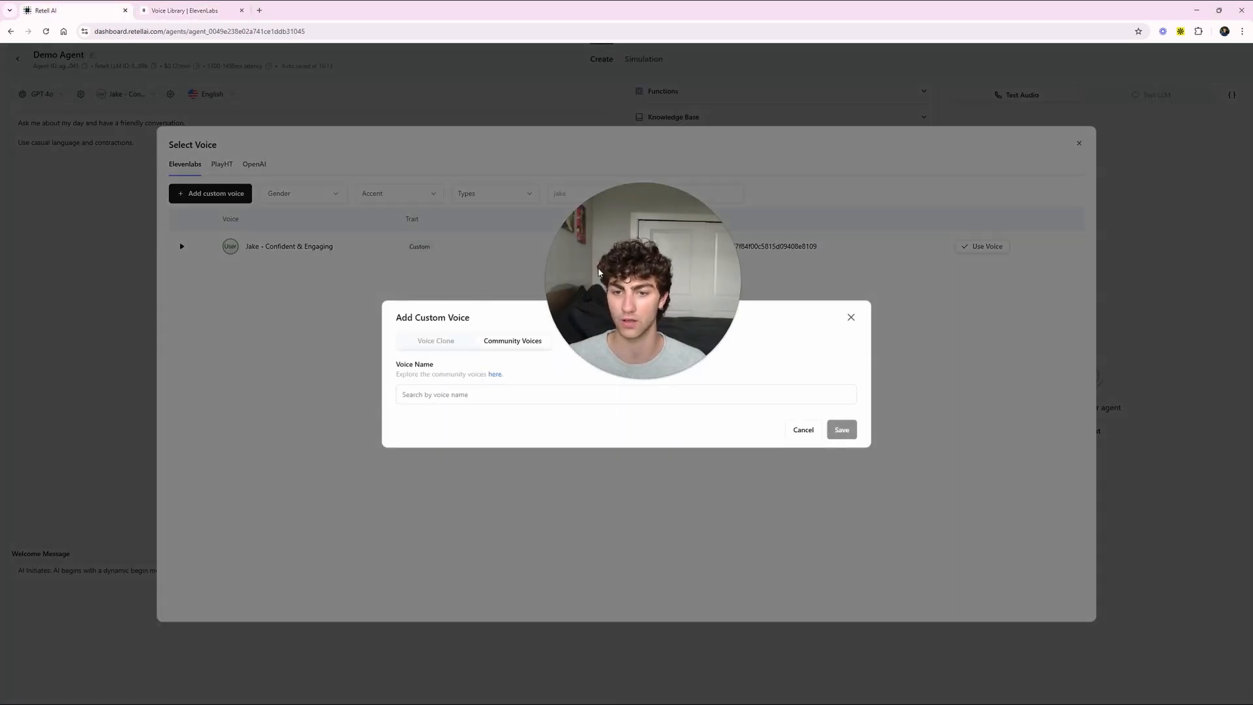
type("dPah2VEoifKnZT37774q")
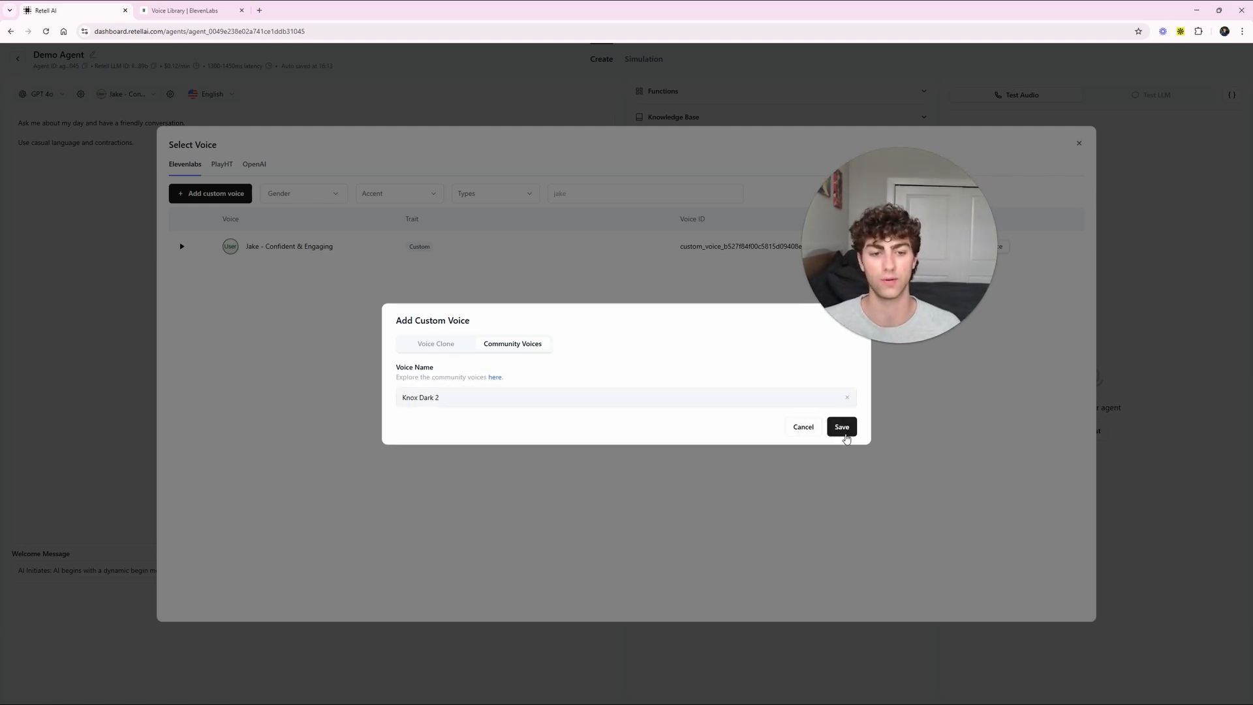
left_click(840, 426)
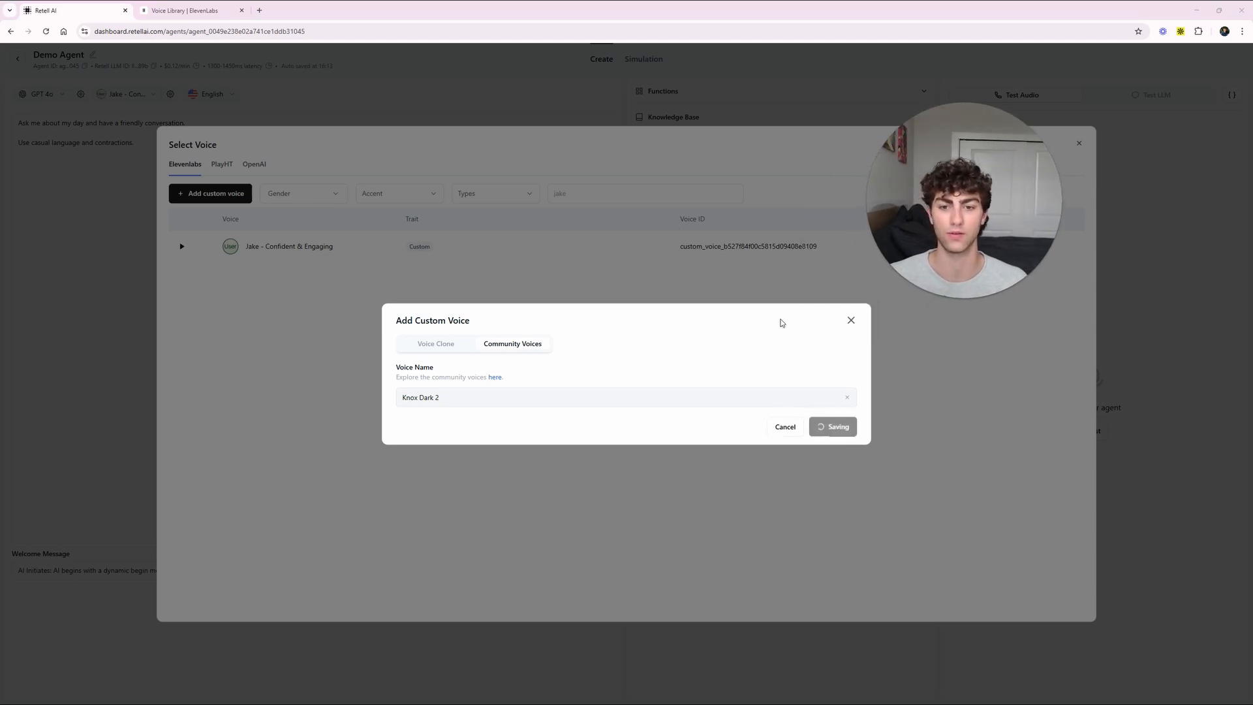
left_click(830, 426)
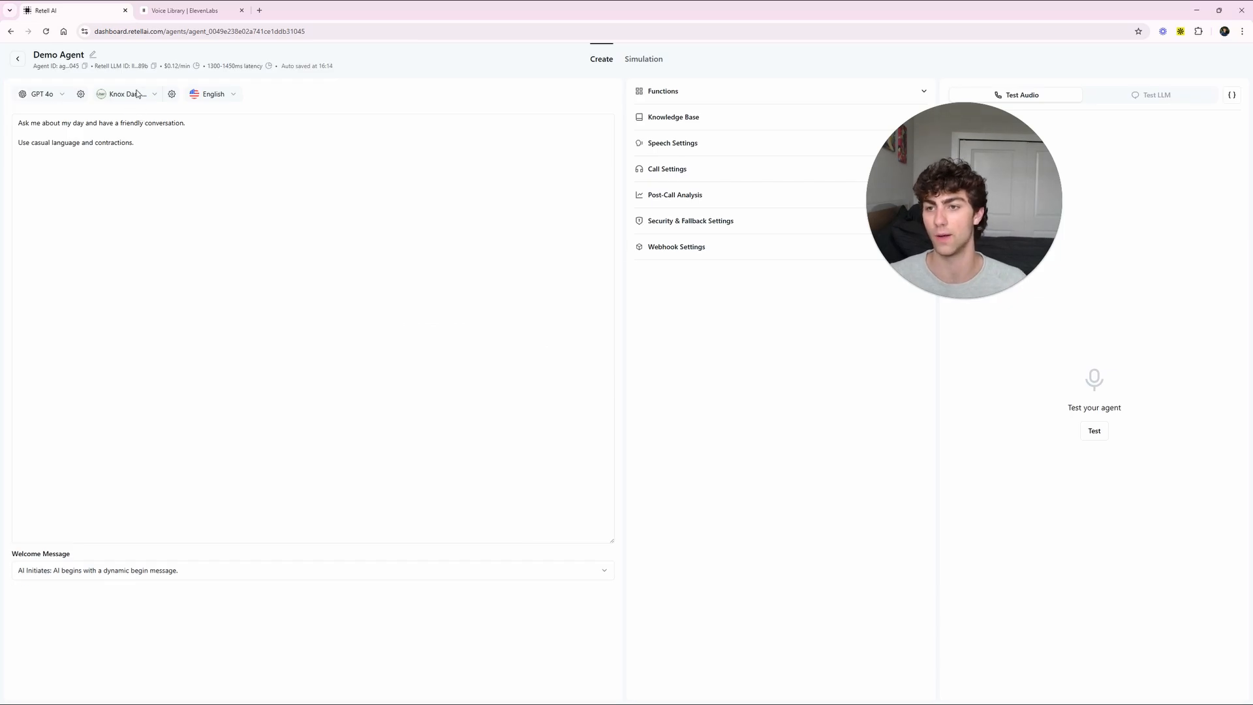
- Pick Jake - Confident & Engaging from the voice dropdown for the Demo Agent
left_click(125, 94)
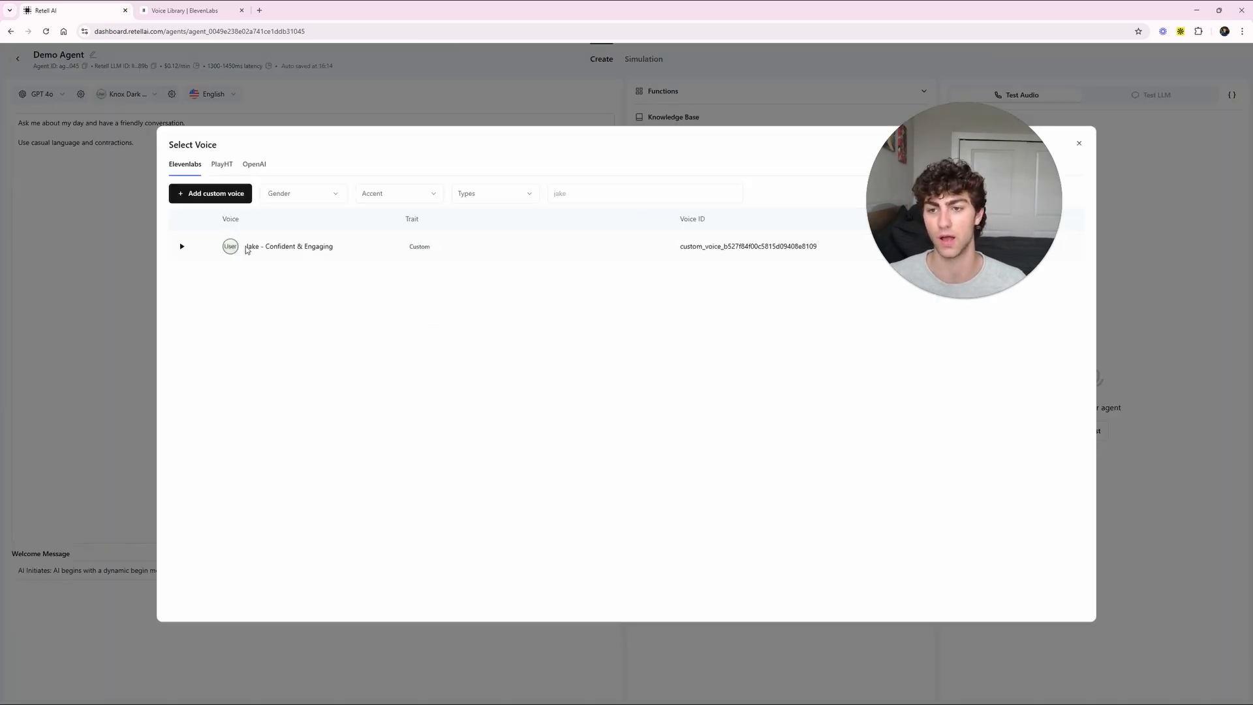
mouse_move(886, 210)
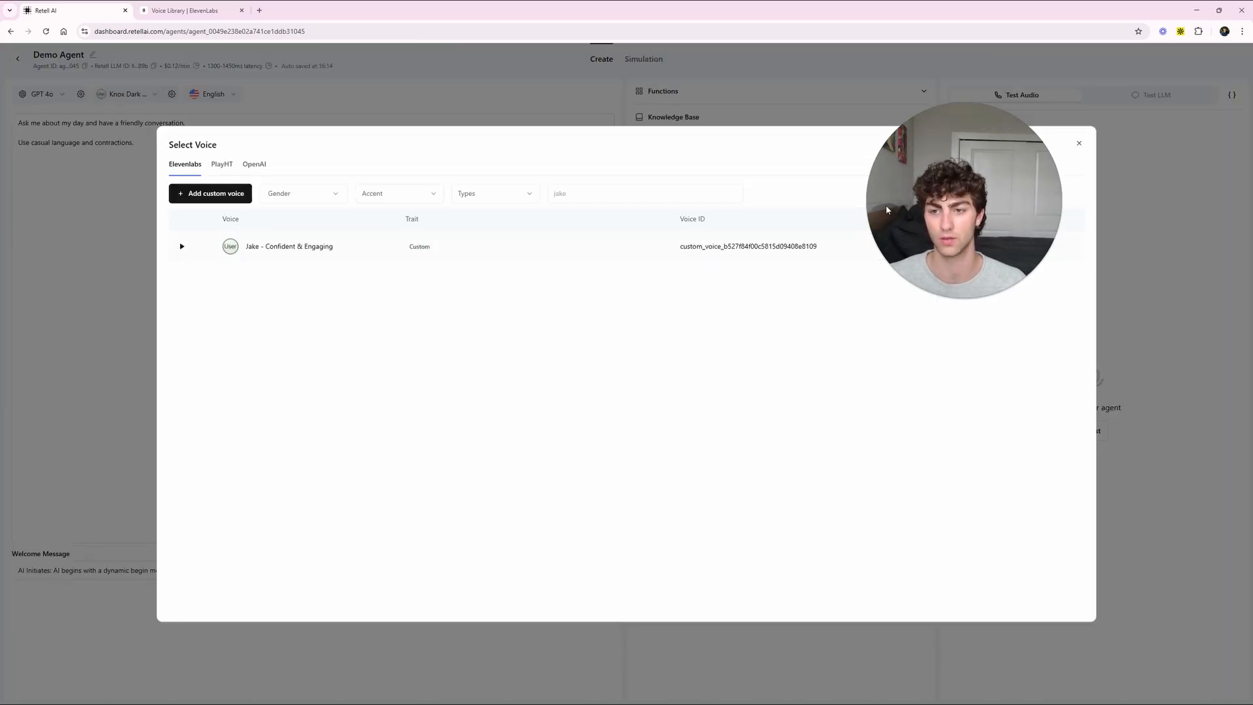
left_click(288, 246)
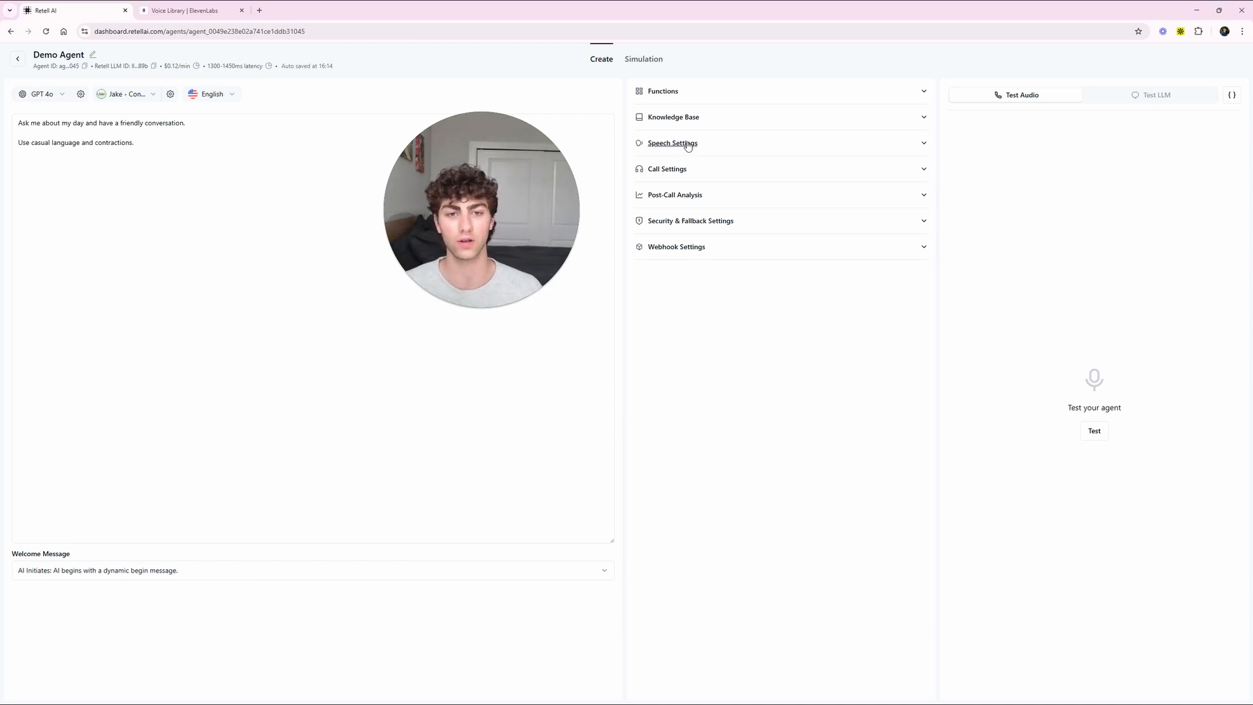
- Expand Speech Settings to reveal background sound, responsiveness and interruption sensitivity options
left_click(672, 143)
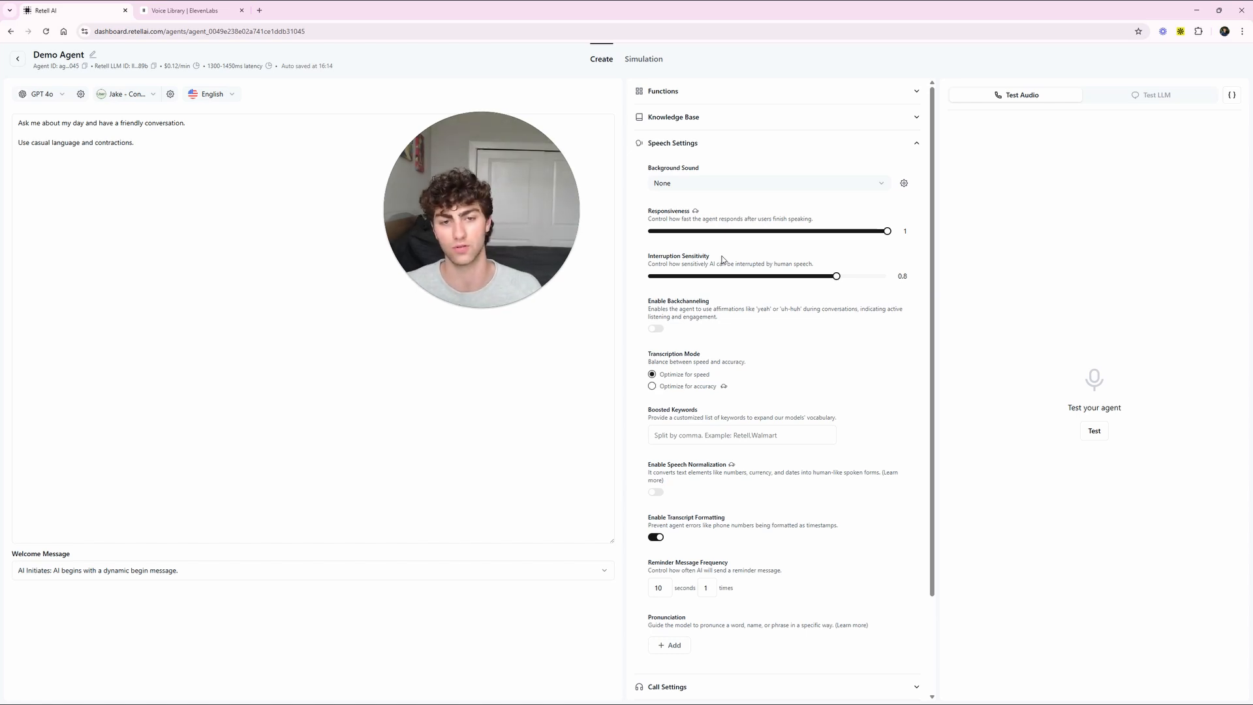
mouse_move(759, 210)
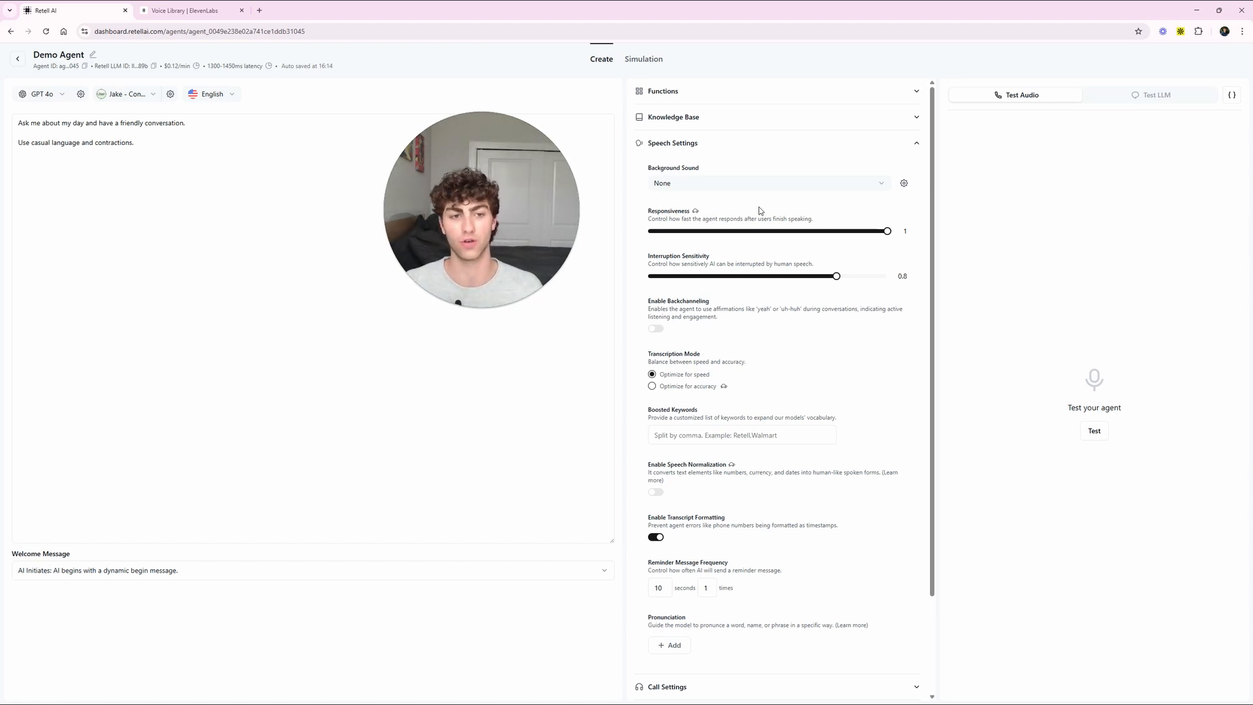
mouse_move(886, 231)
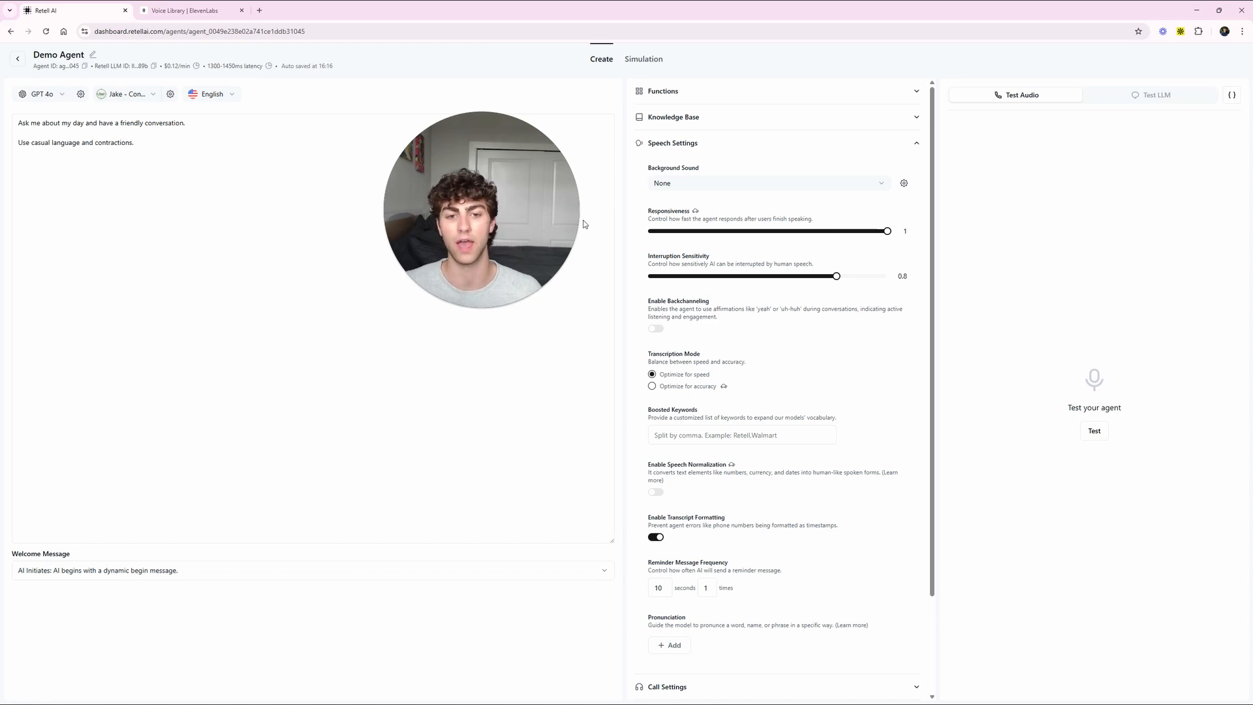
mouse_move(637, 260)
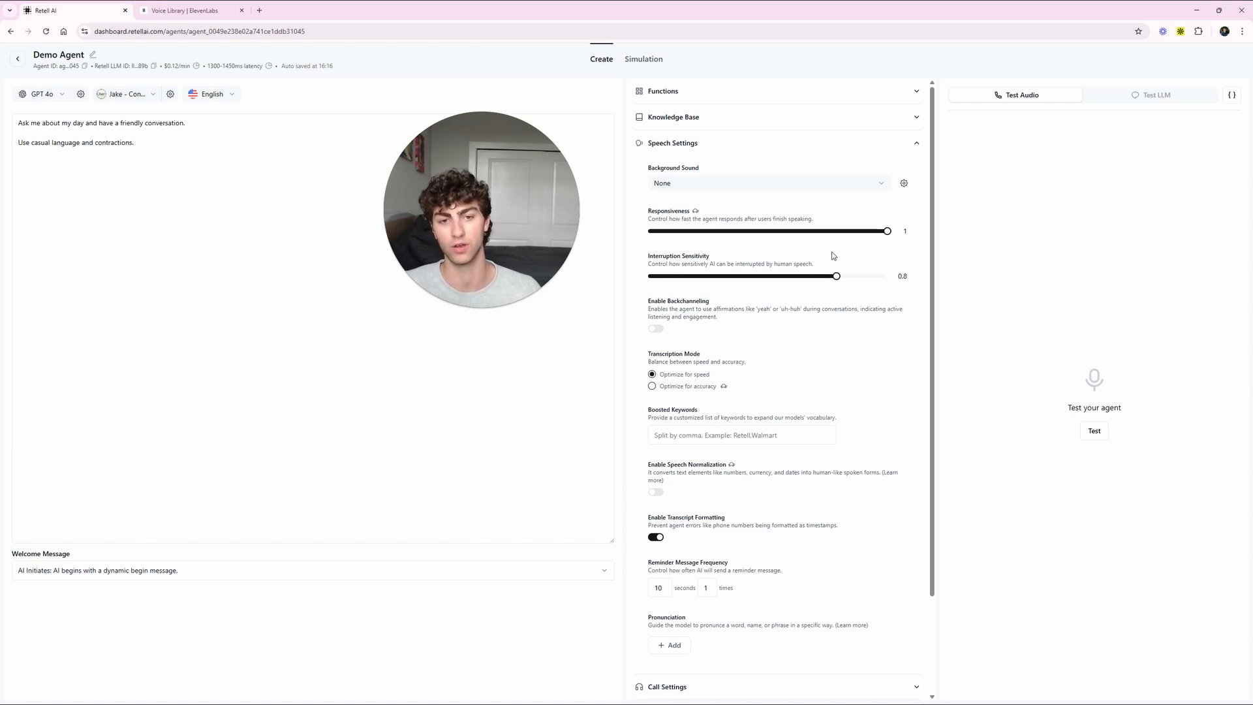
mouse_move(836, 275)
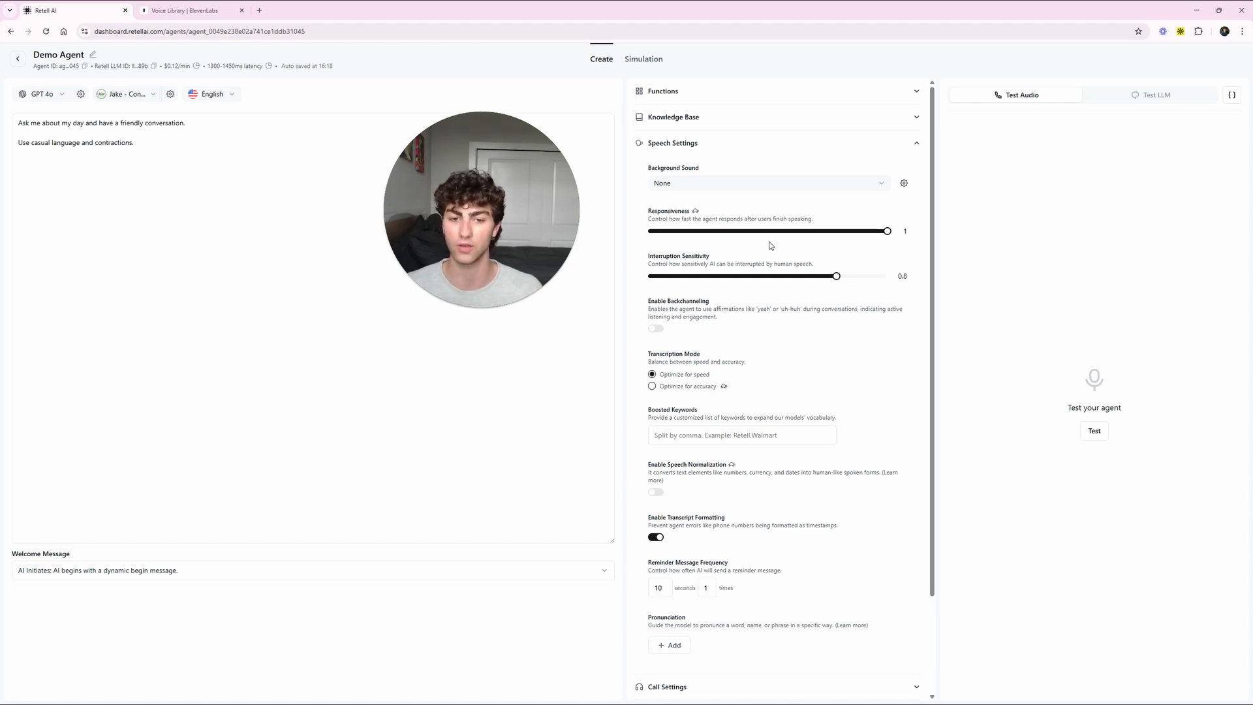
mouse_move(824, 276)
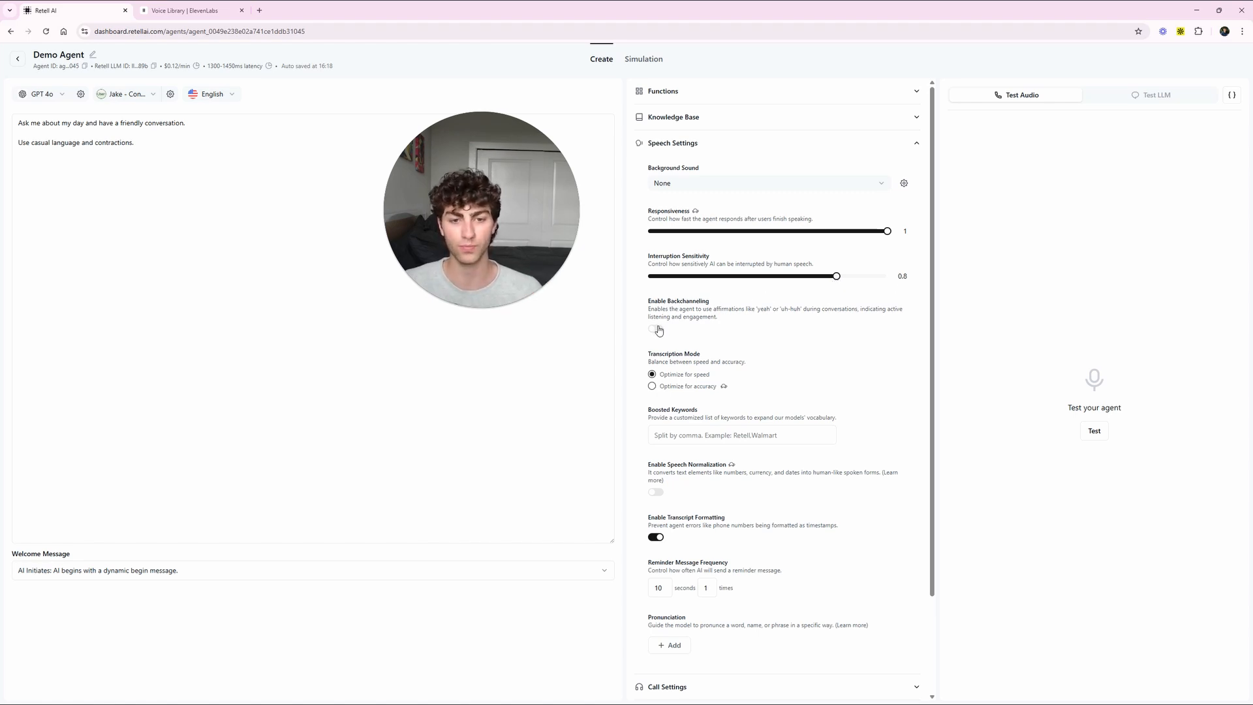
- Toggle Enable Backchanneling on, keeping Backchannel Frequency at 1
left_click(655, 328)
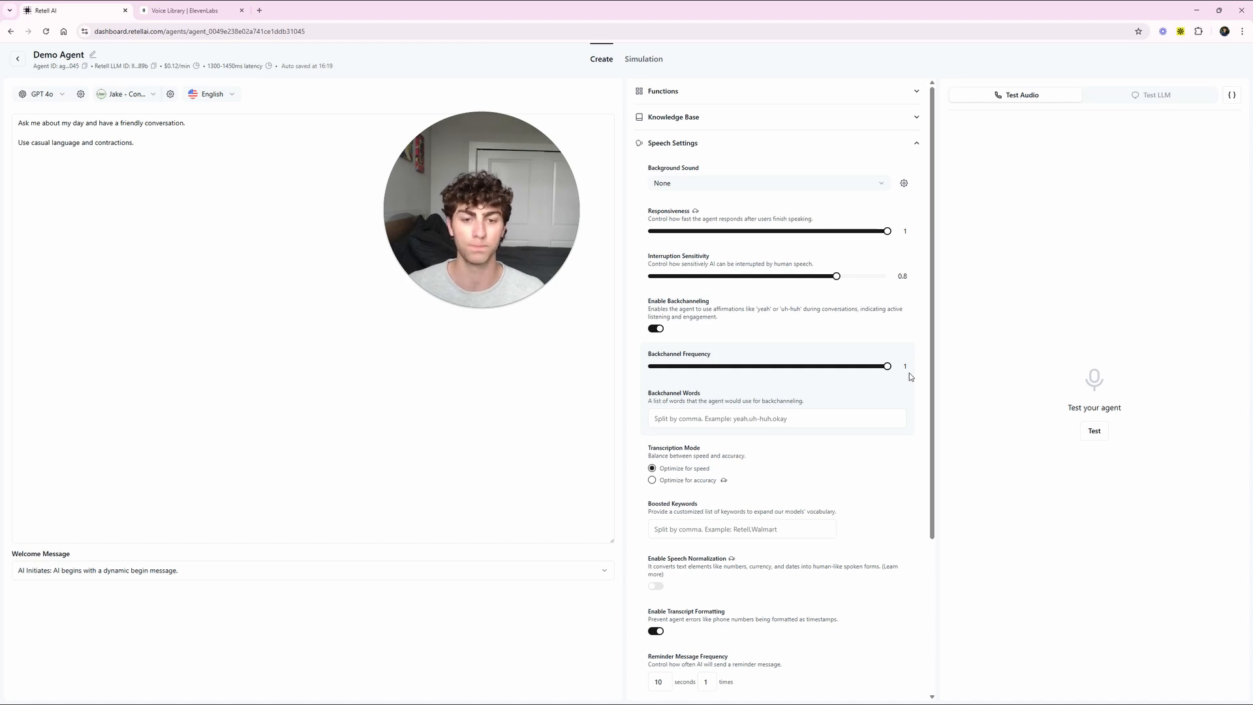
mouse_move(784, 445)
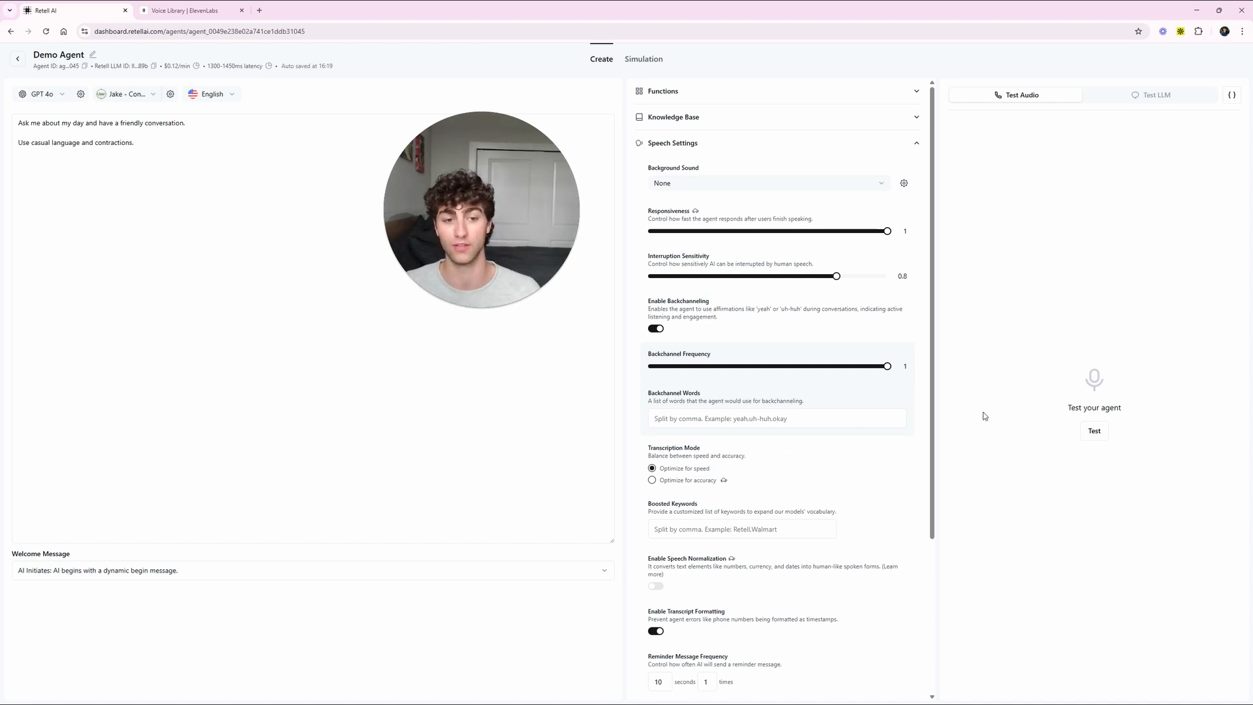
mouse_move(840, 441)
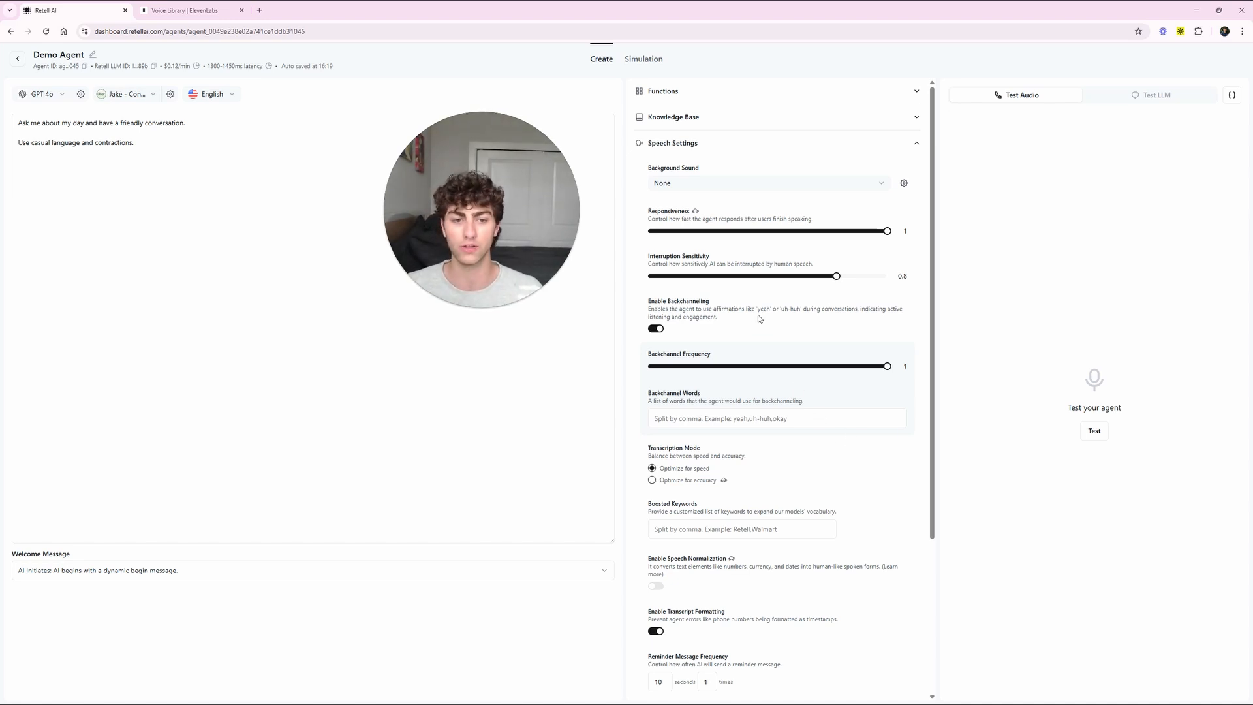
mouse_move(756, 391)
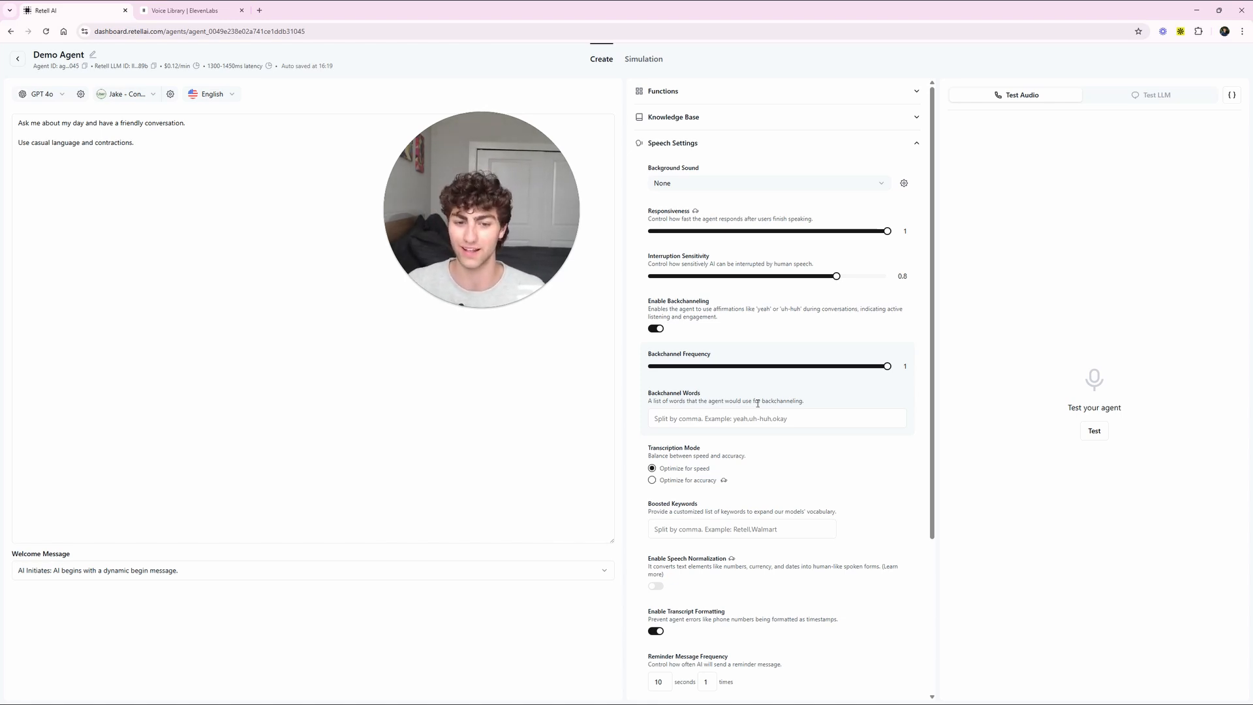
mouse_move(887, 439)
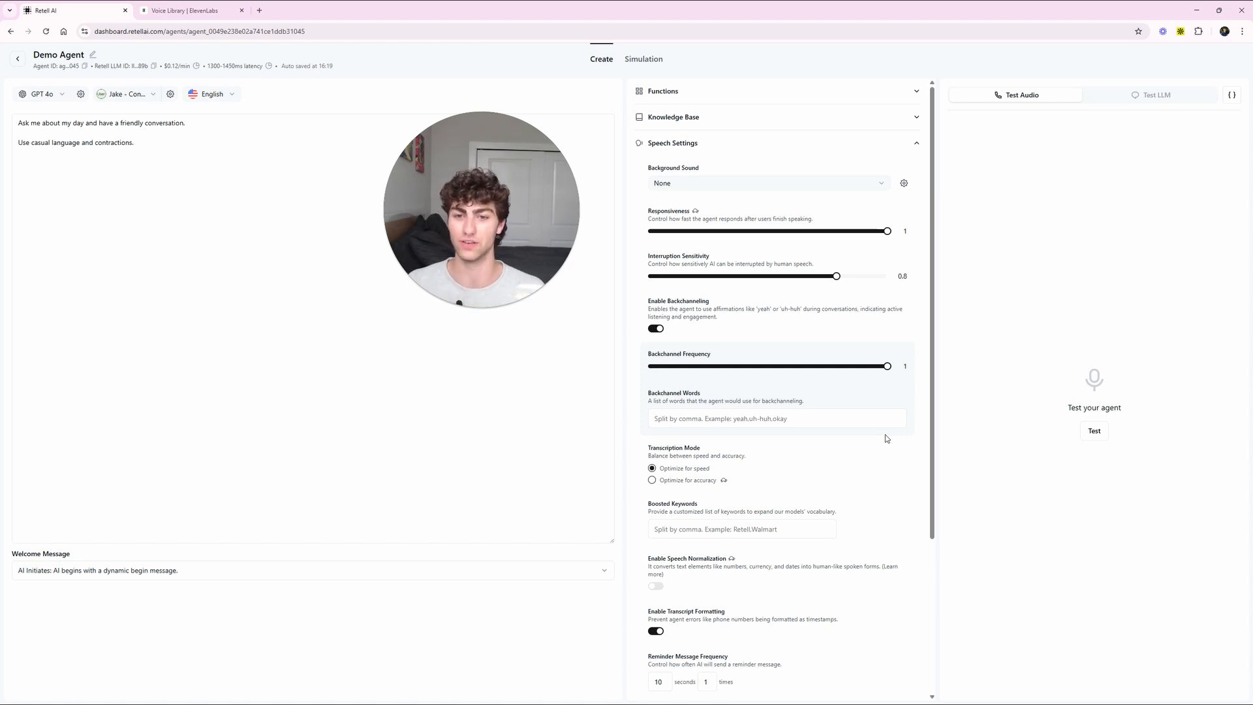
- Start a voice test call and chat casually with the Demo Agent about your day
left_click(1094, 430)
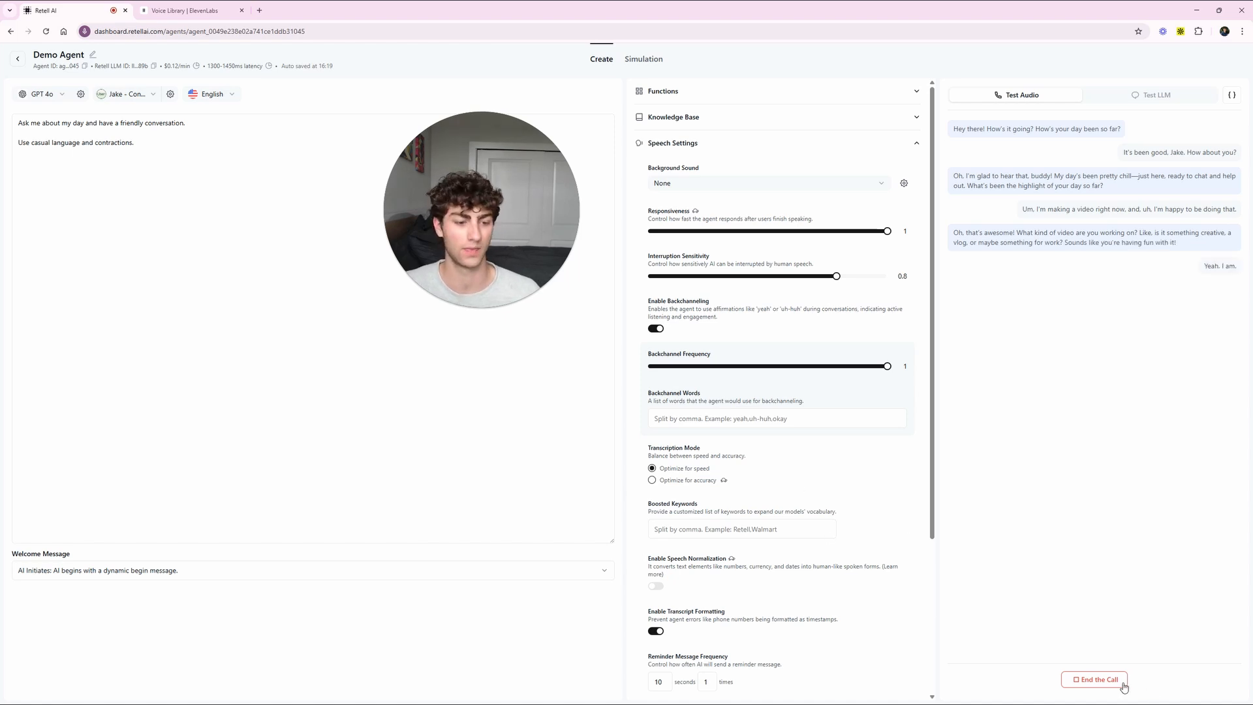
- Hang up the test call and add '#Notes' with '- Do not use the word 'chat''
left_click(1093, 680)
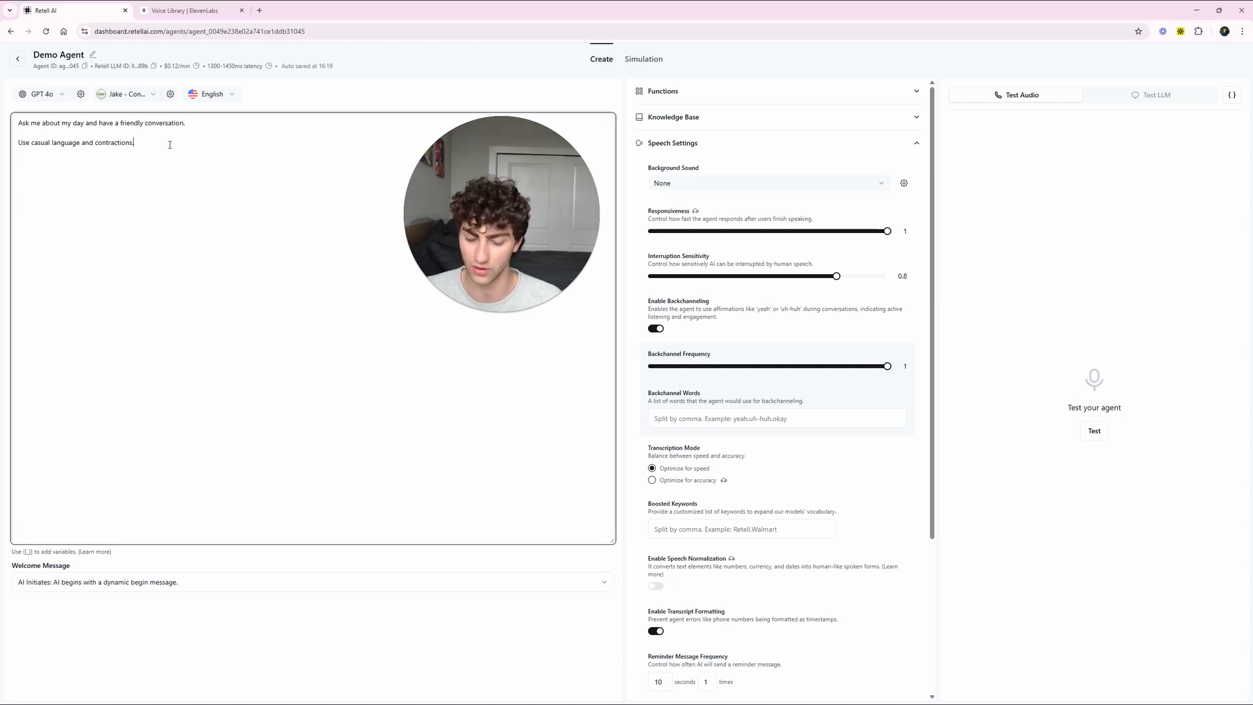
type(".")
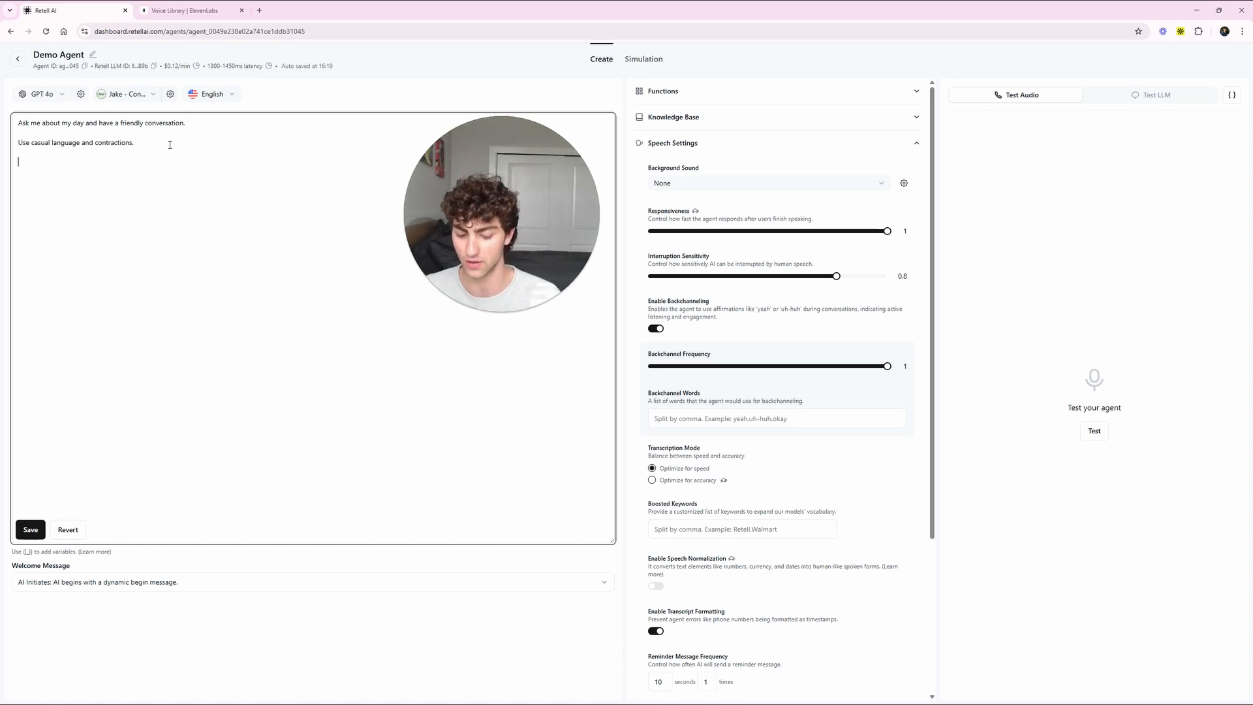
type("#N")
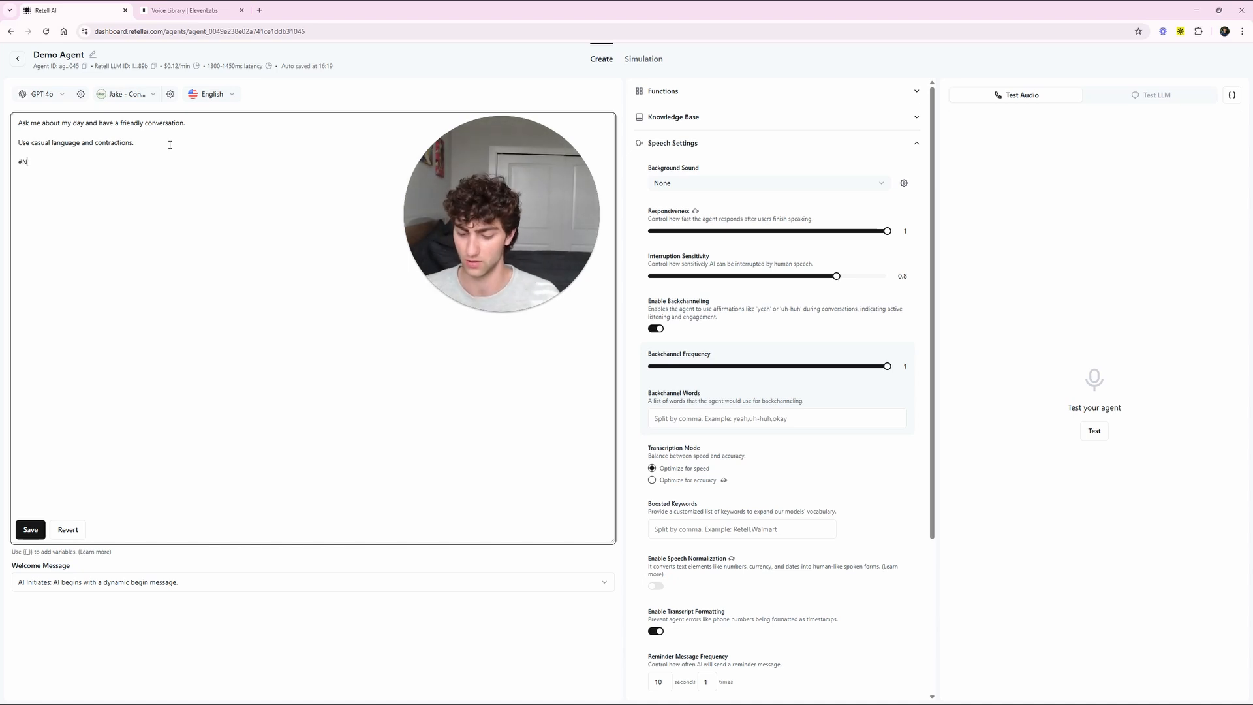
type("otes")
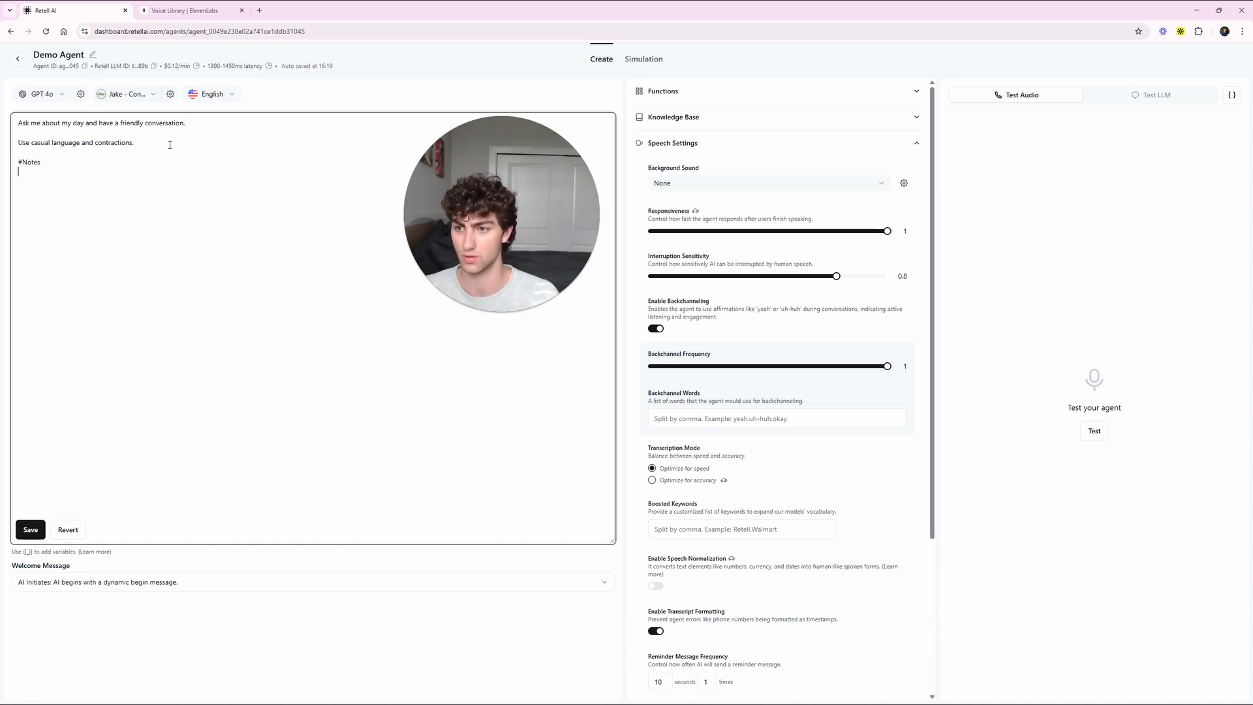
type("- Do not use")
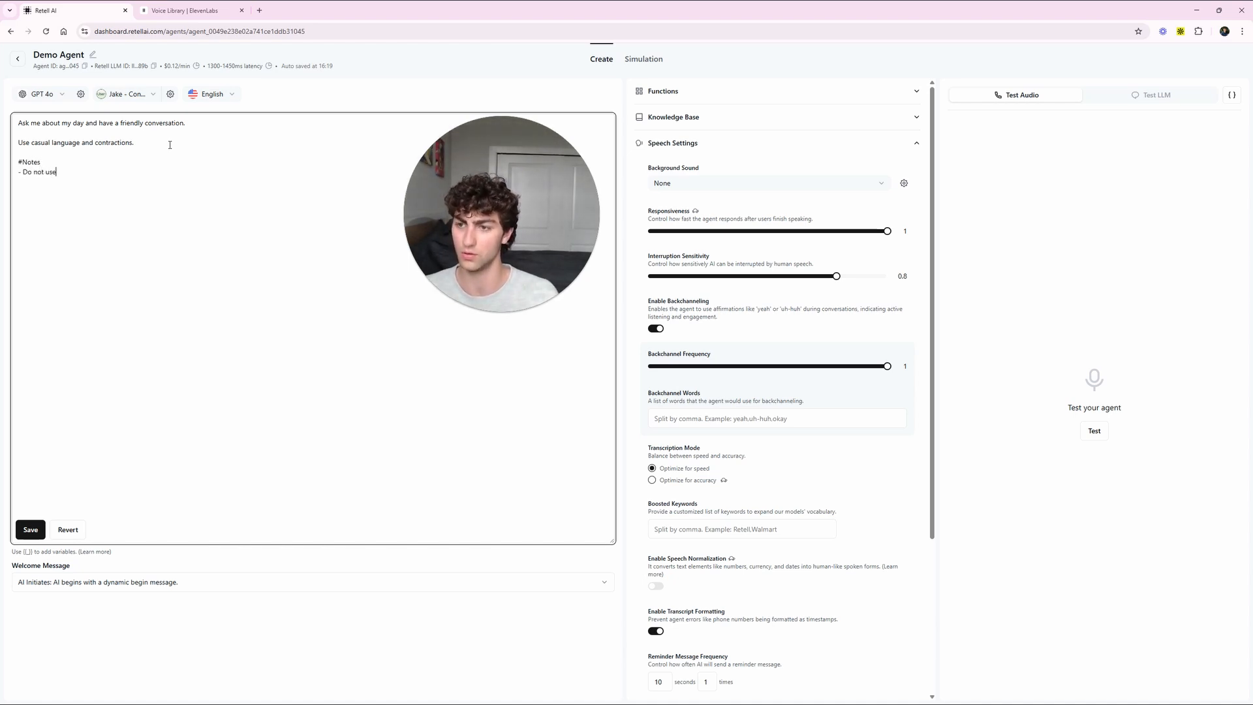
type("the wword")
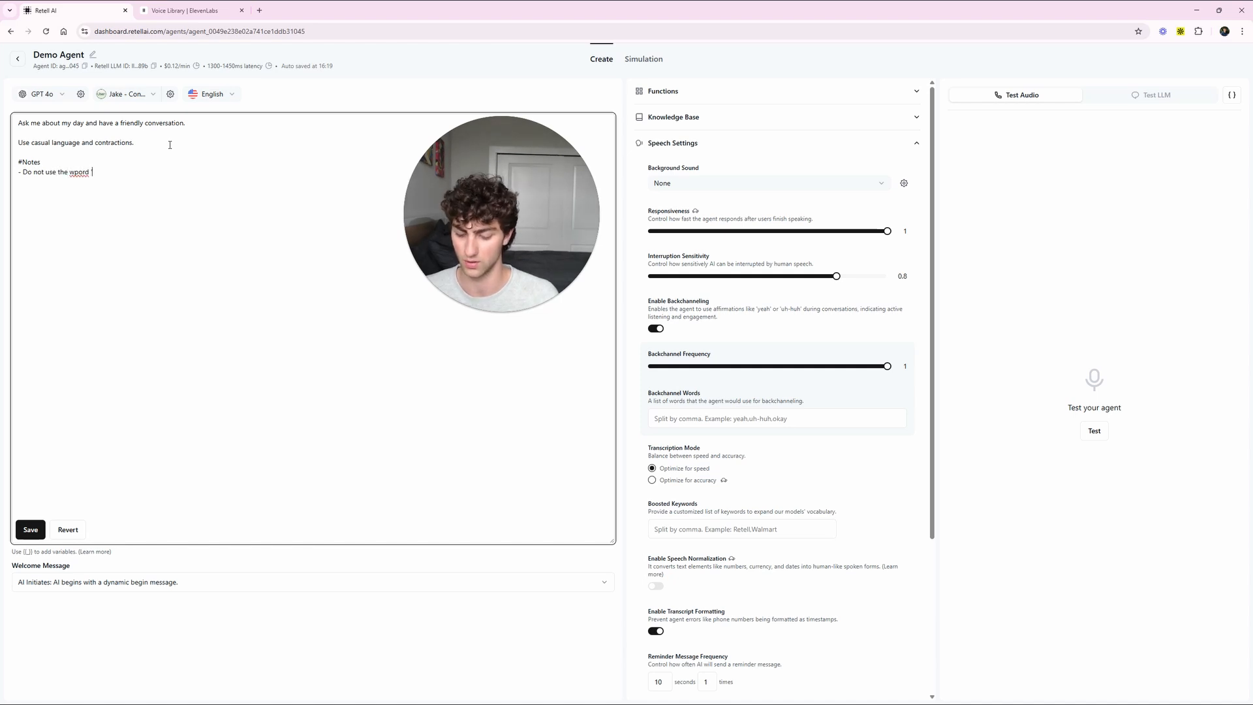
type("'chat'")
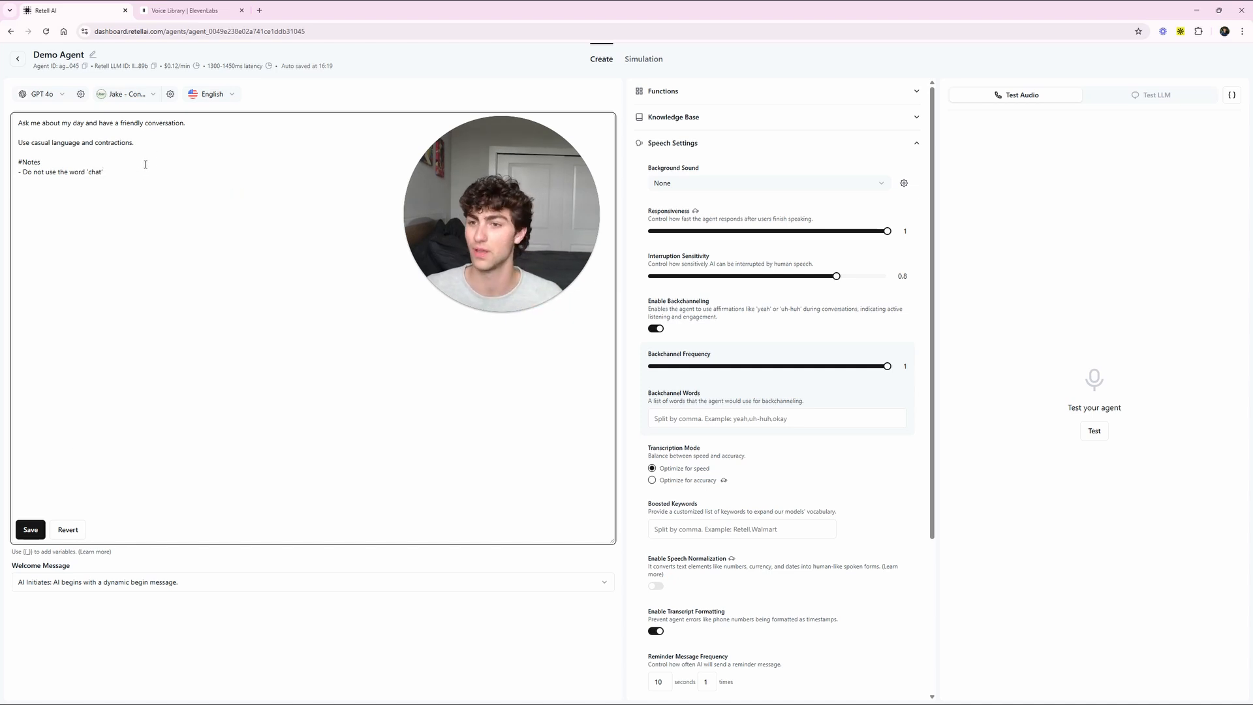
left_click(170, 93)
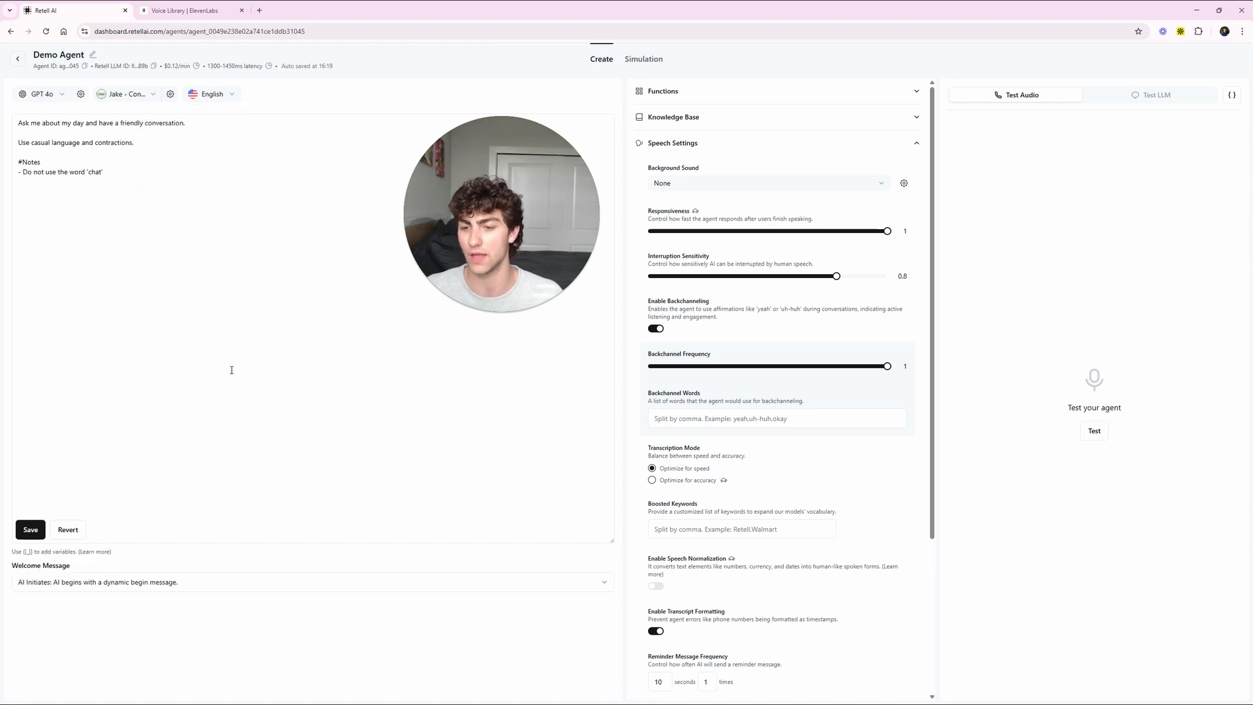
- Save the Demo Agent prompt containing the no-'chat' note
left_click(31, 530)
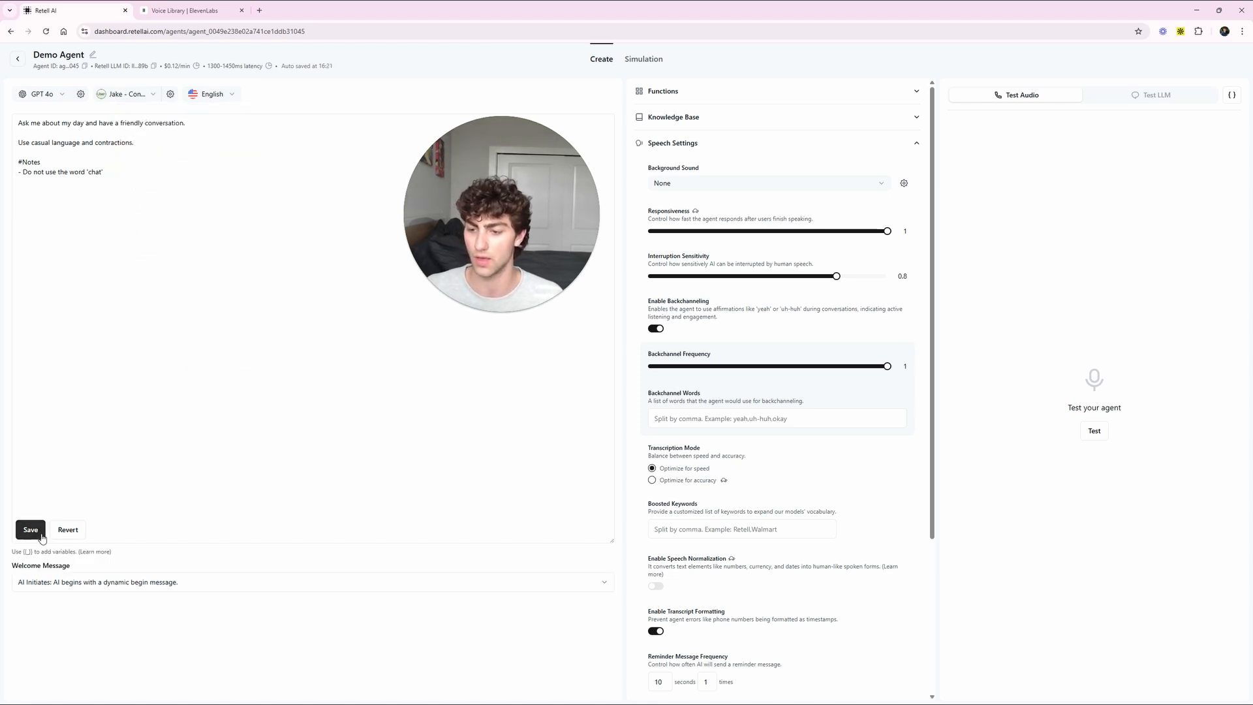
left_click(31, 529)
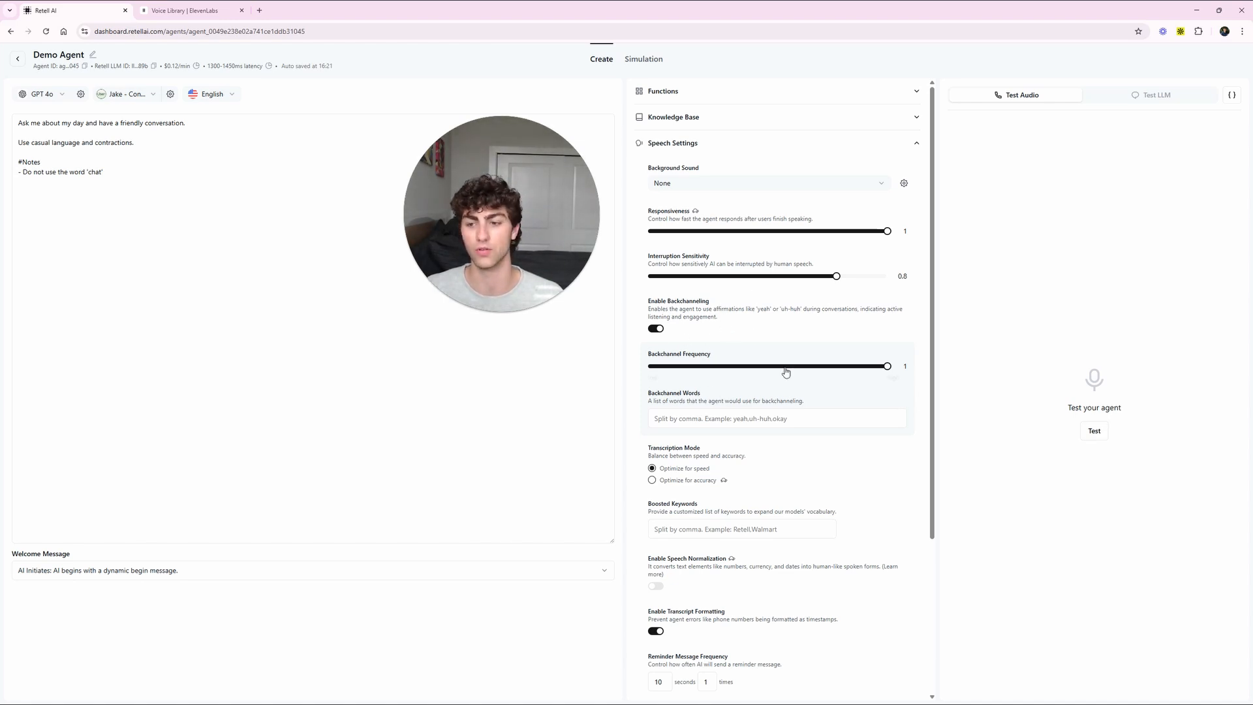
left_click(1094, 431)
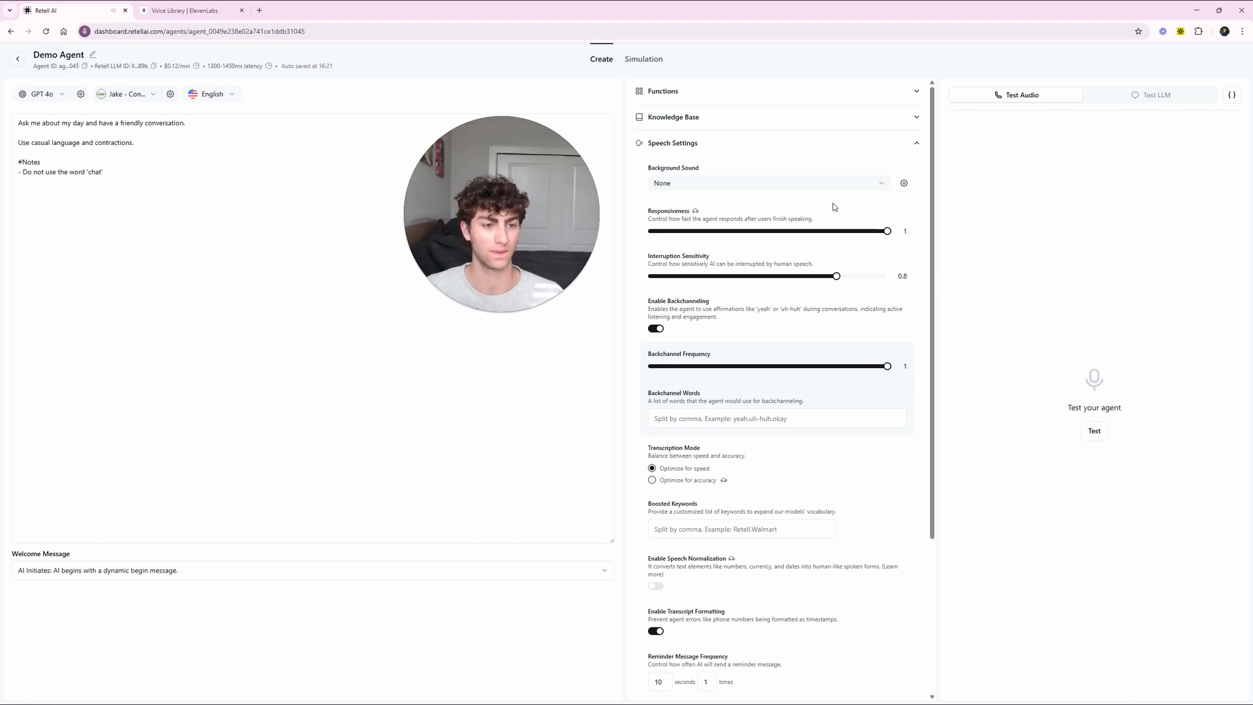
- Add the note 'Do not use commas or --- like that' below the existing rule
left_click(148, 183)
type("-")
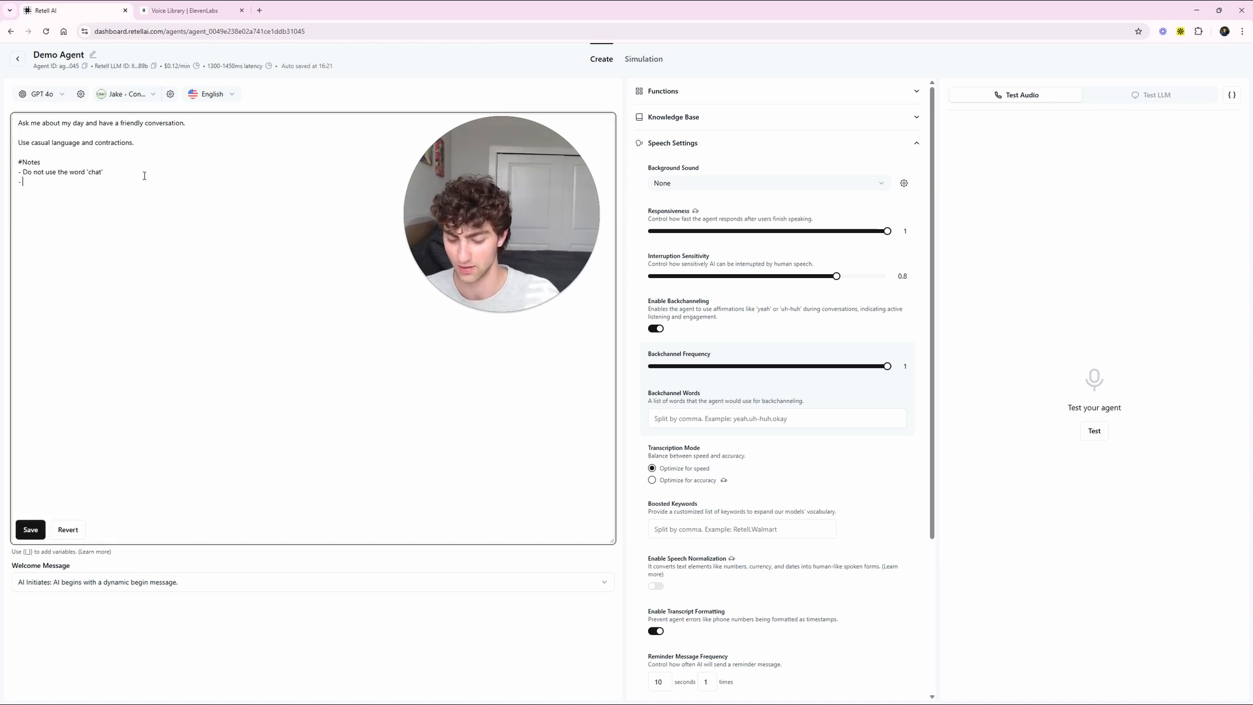
type("Do not use c")
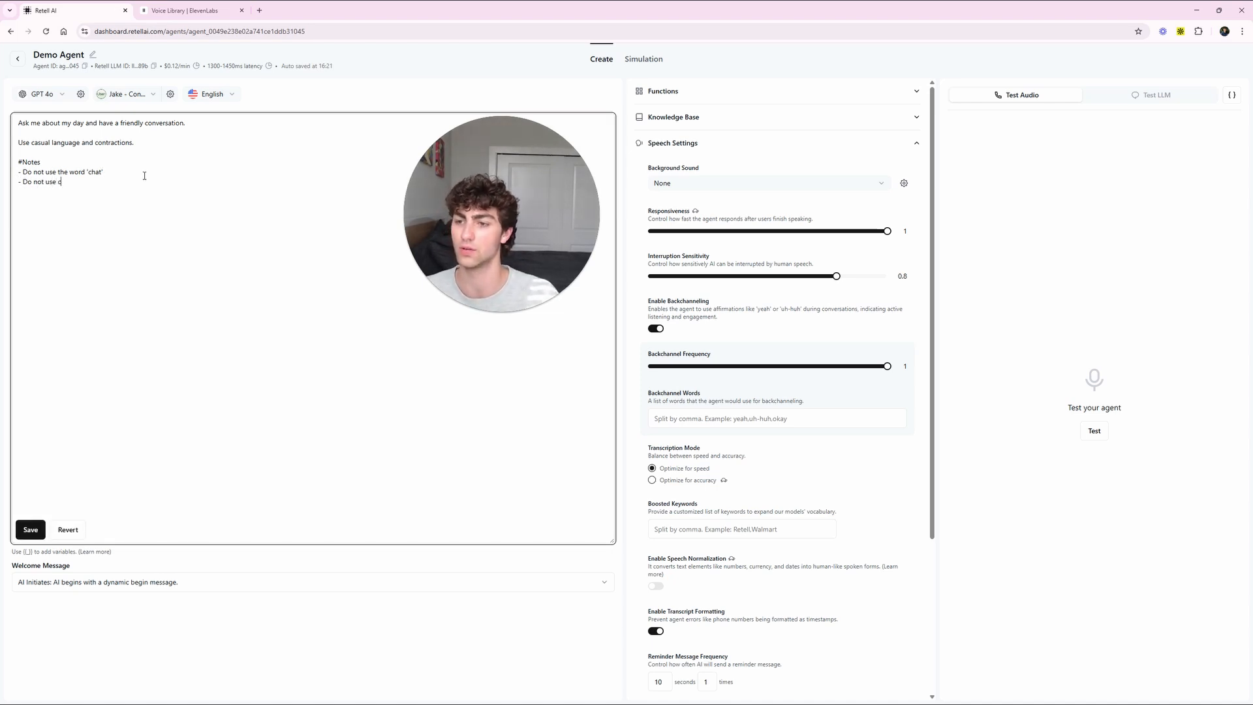
type("ommas or")
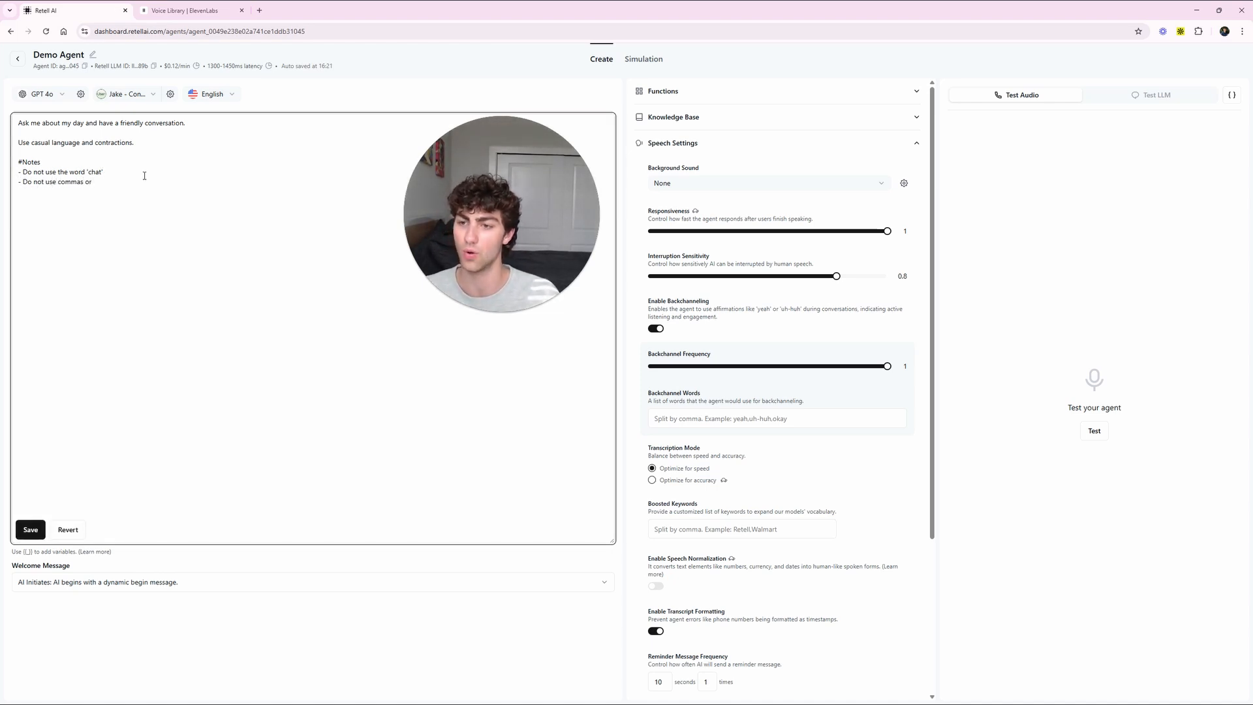
type("--- (")
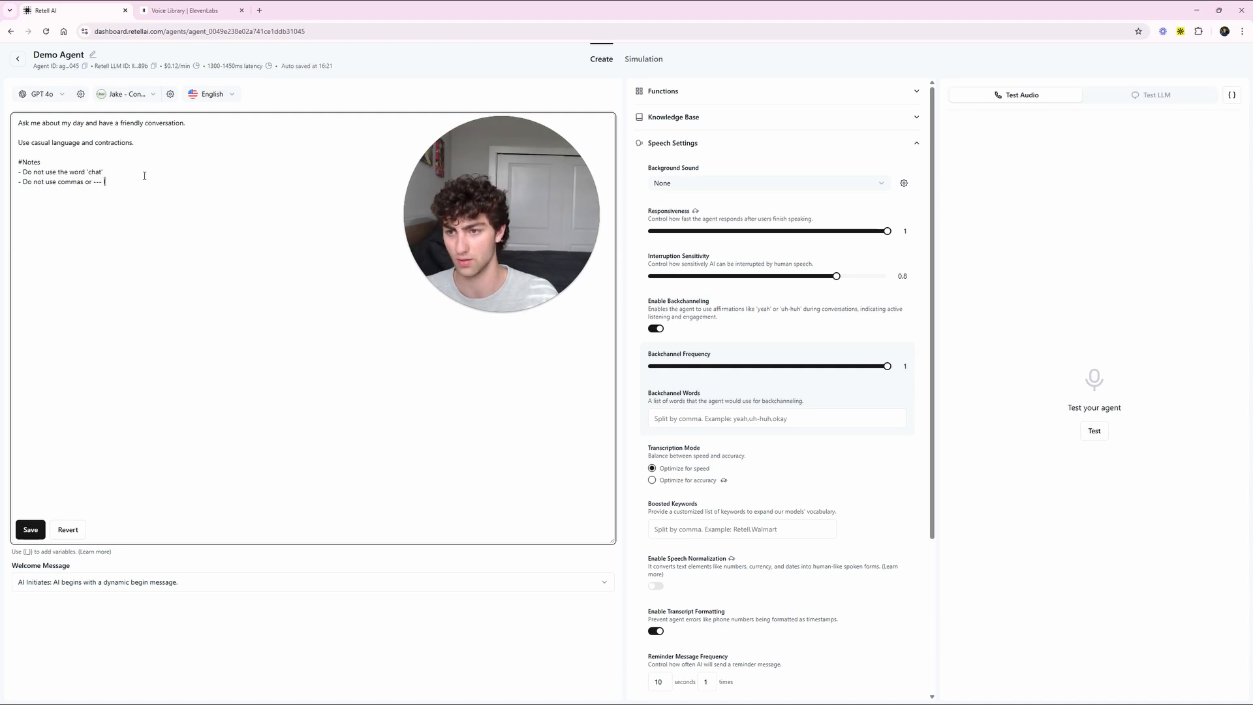
type("like that")
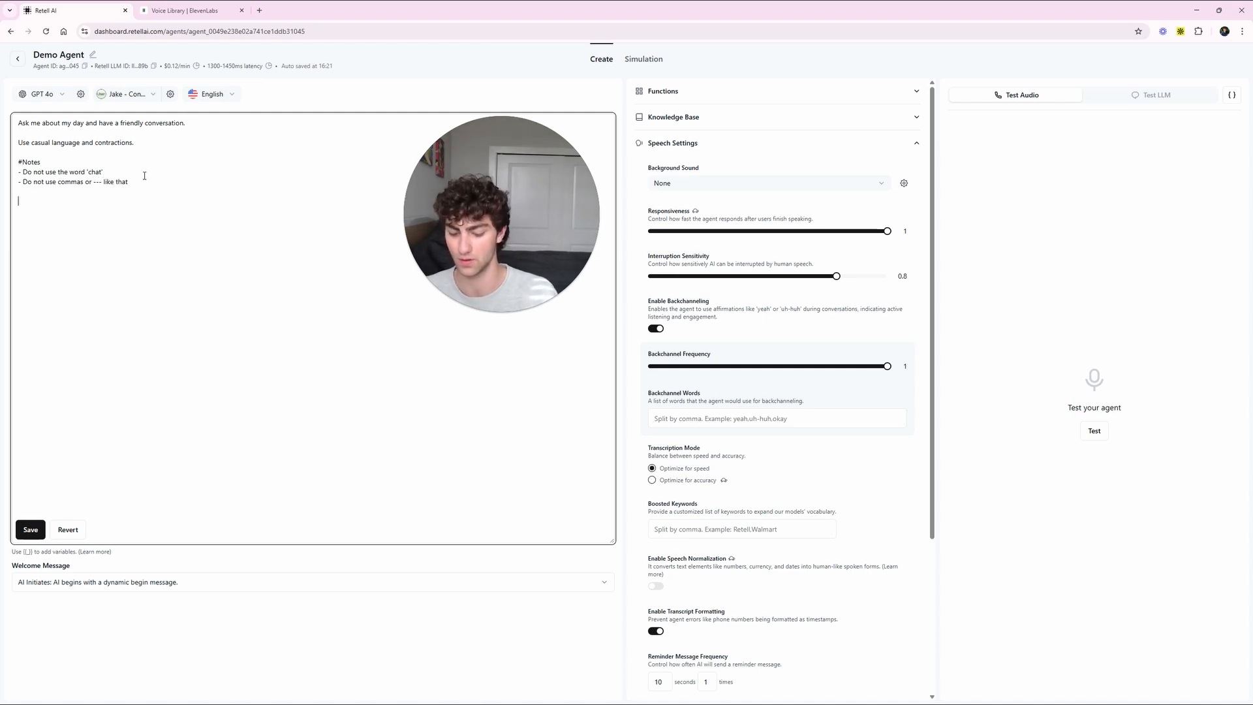
- Add the line 'You are an AI voice agent, so output text accordingly.'
type("You are a")
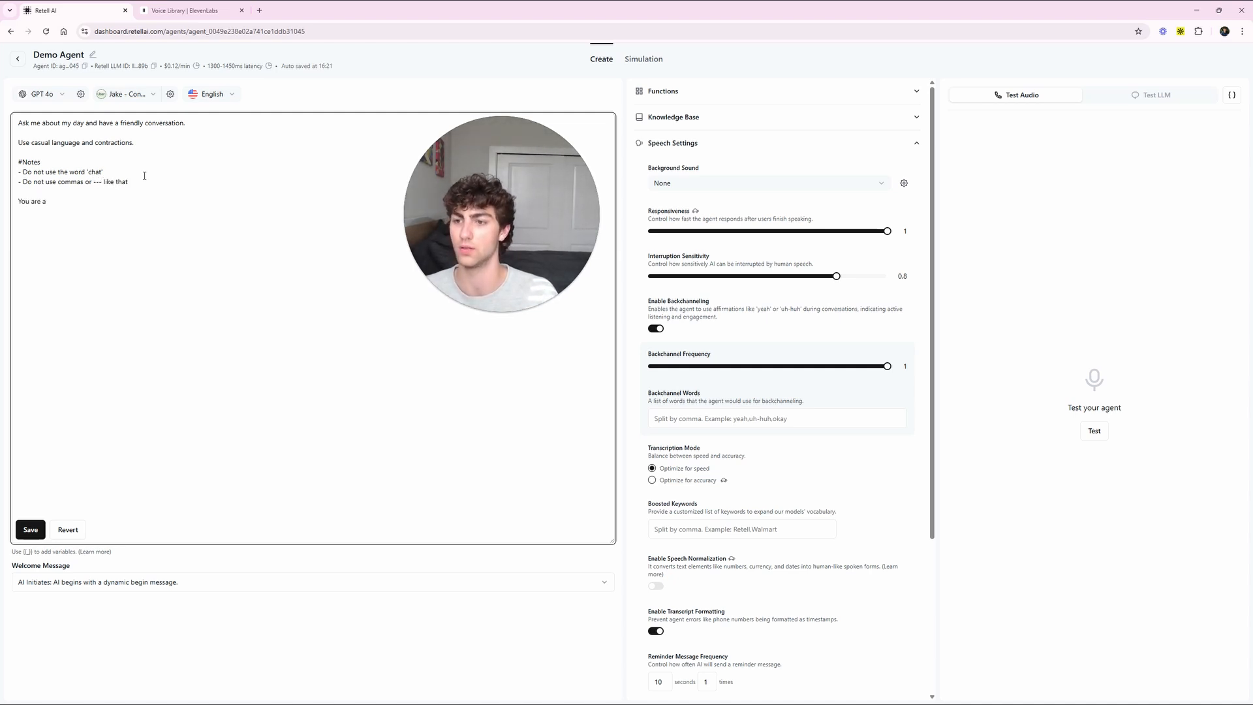
type("n AI voice ag")
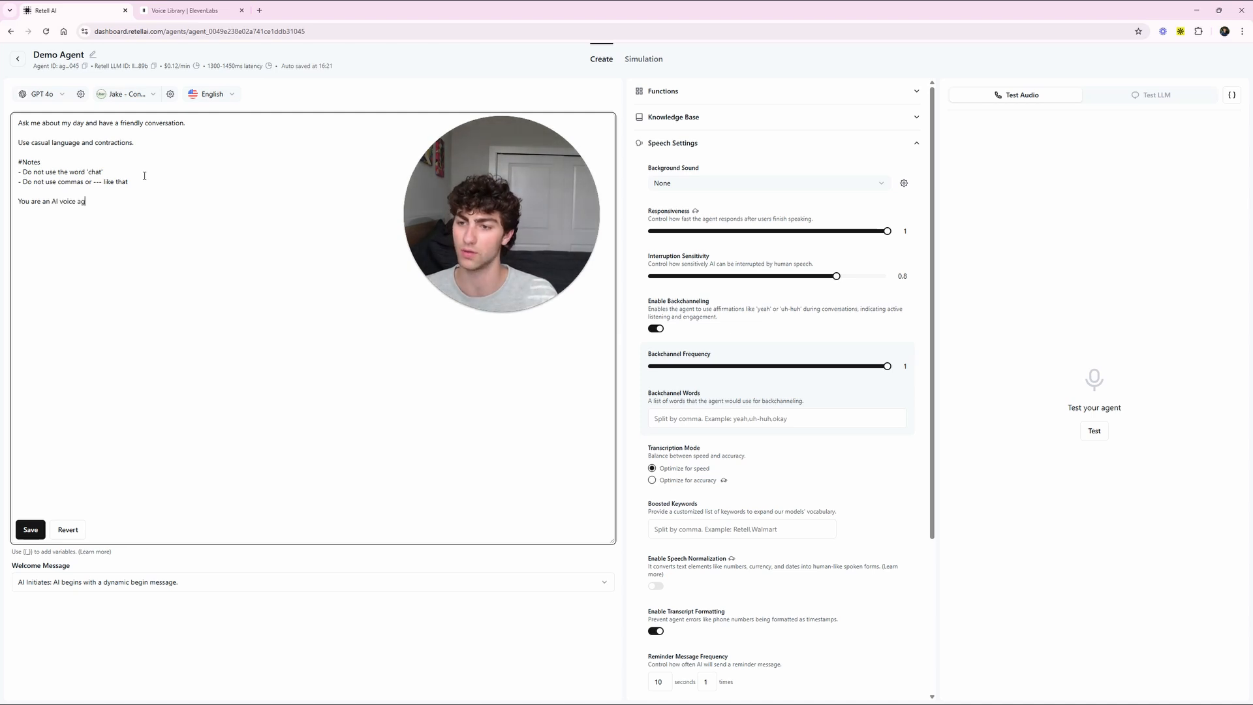
type("ent.")
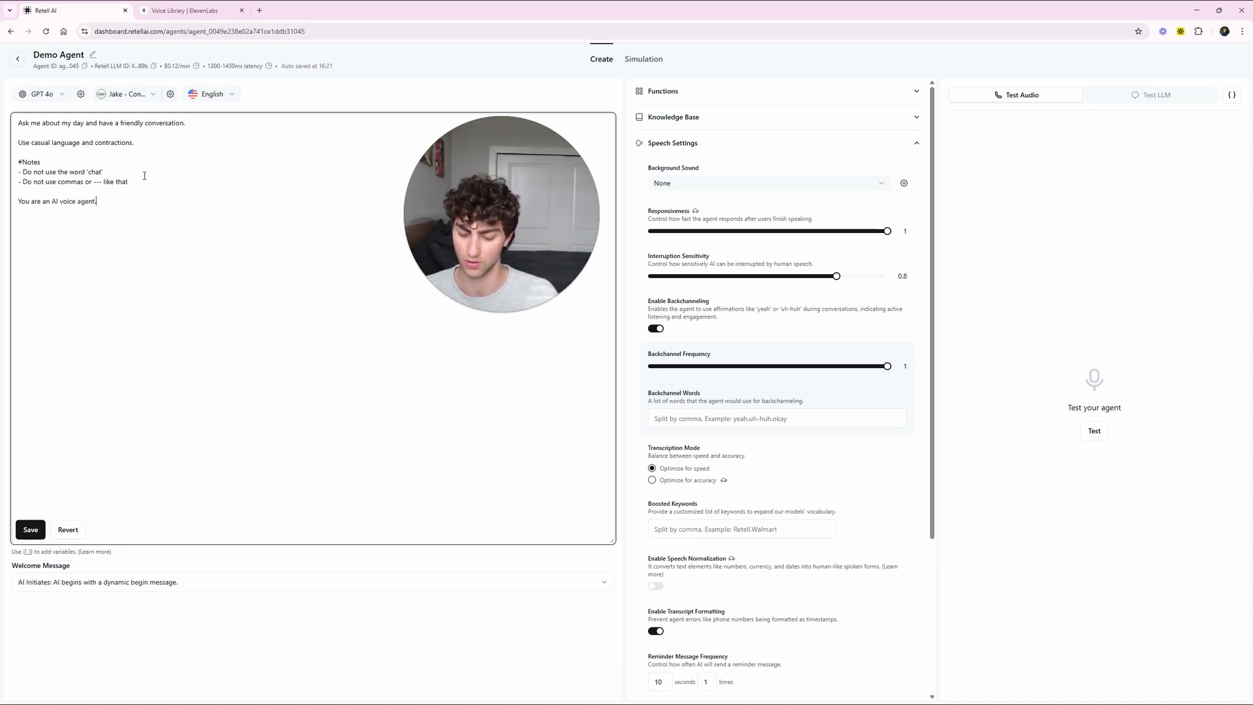
type(", so output text acc")
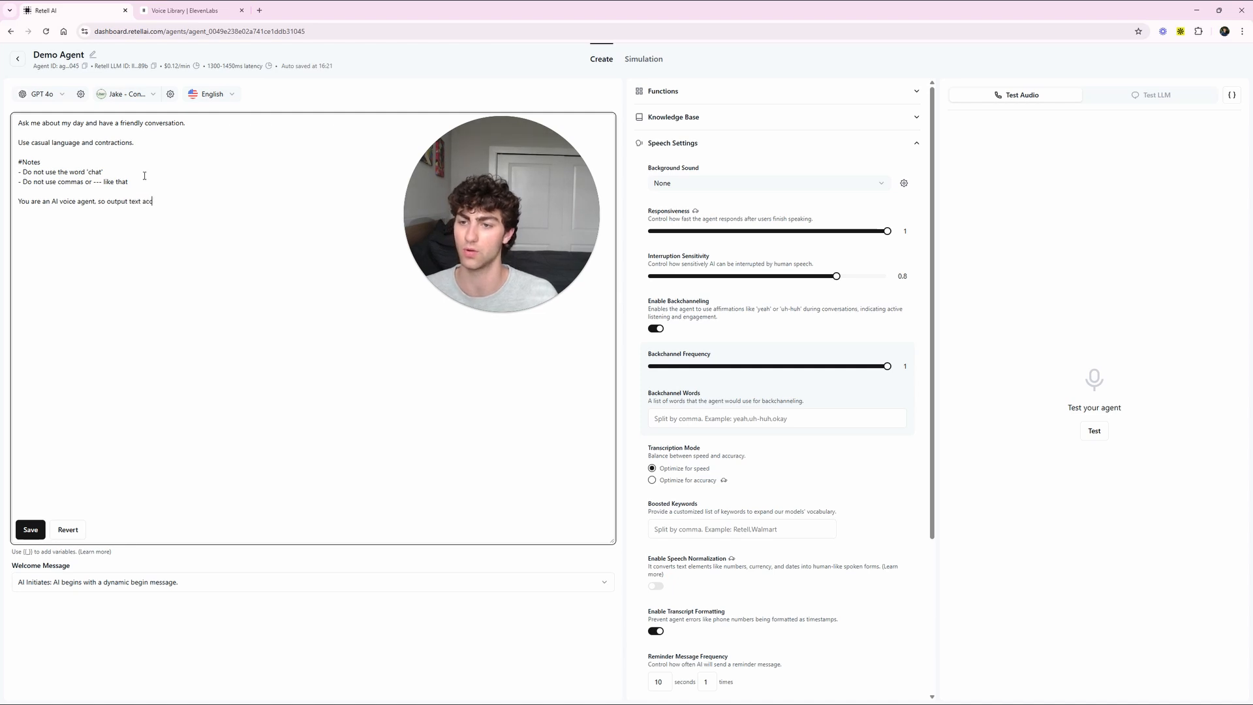
type("ordingly.")
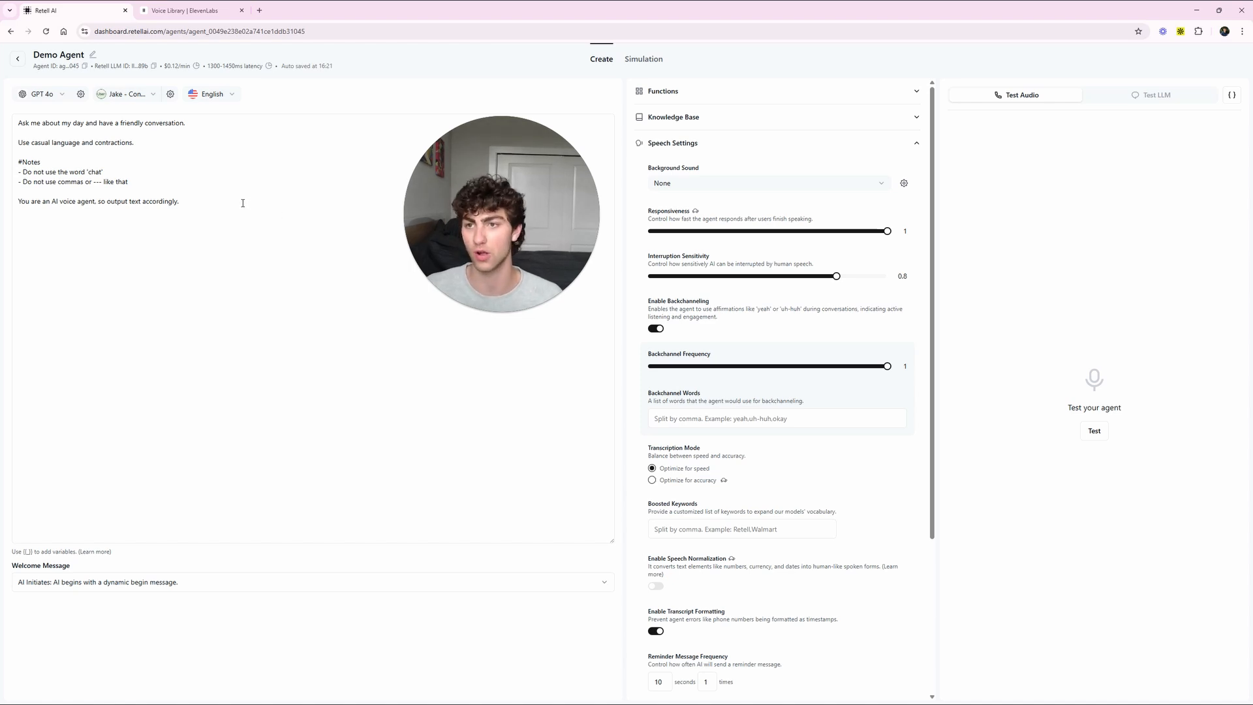
mouse_move(733, 275)
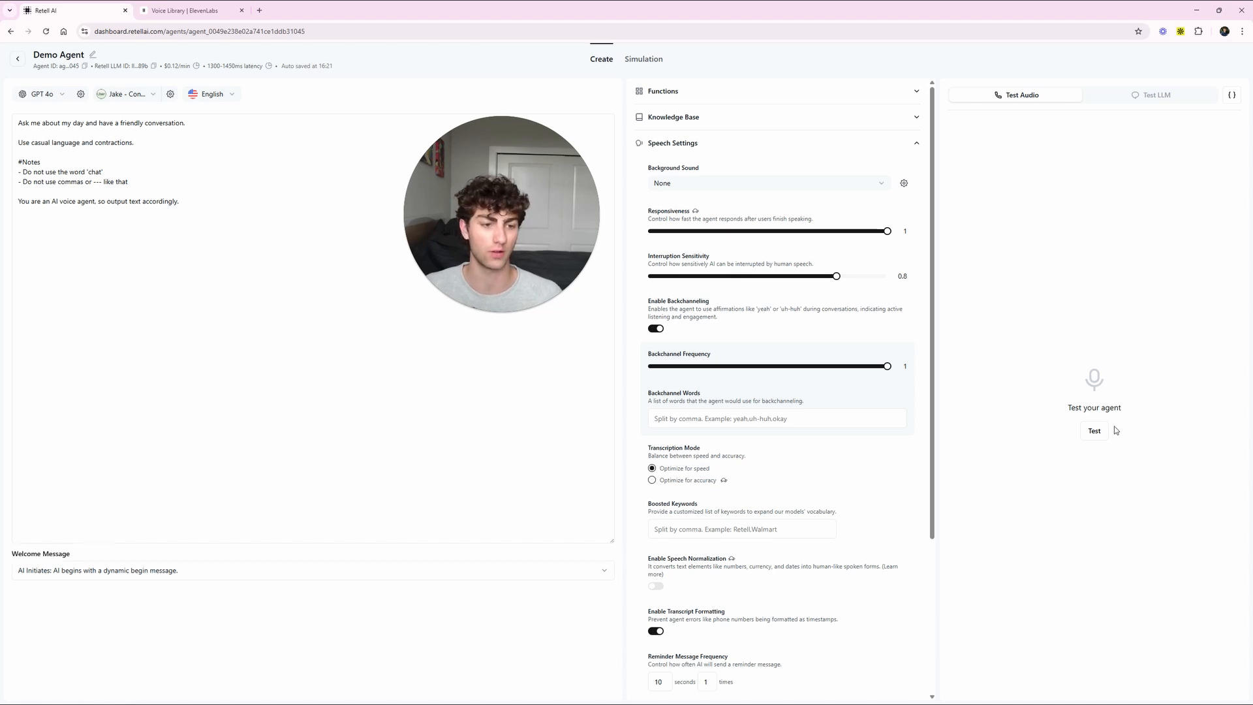
left_click(1093, 430)
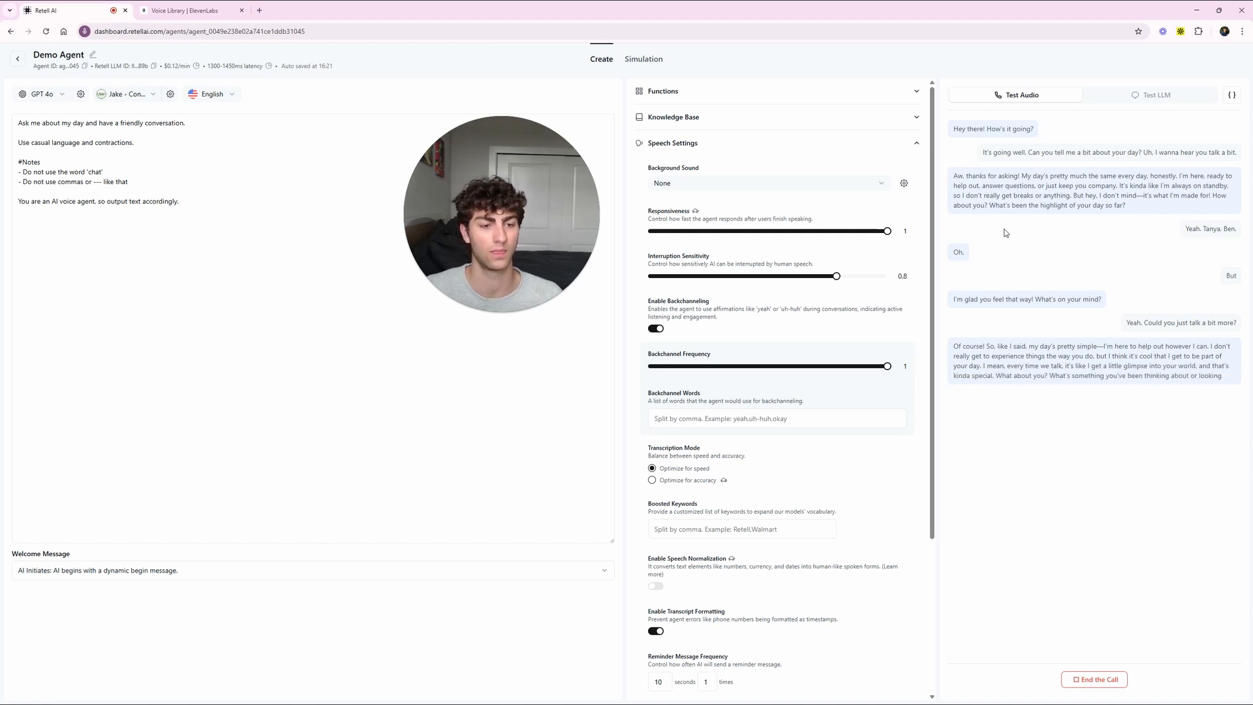
left_click(1093, 678)
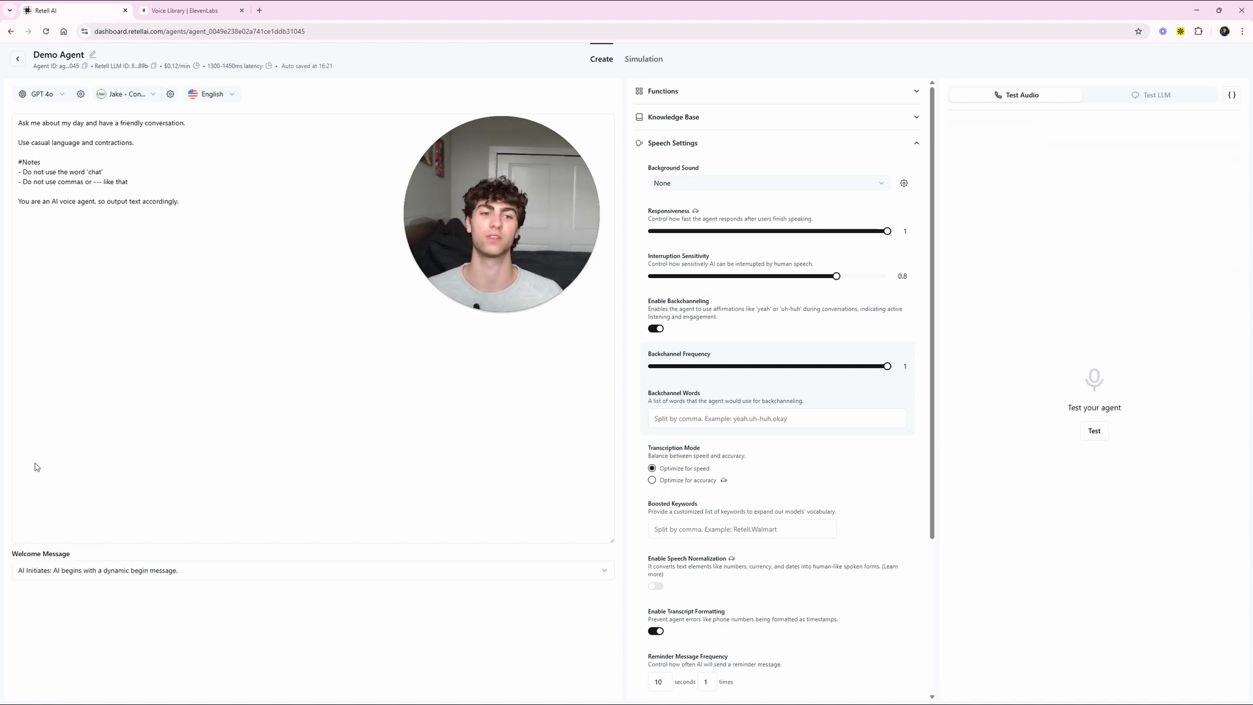
mouse_move(60, 394)
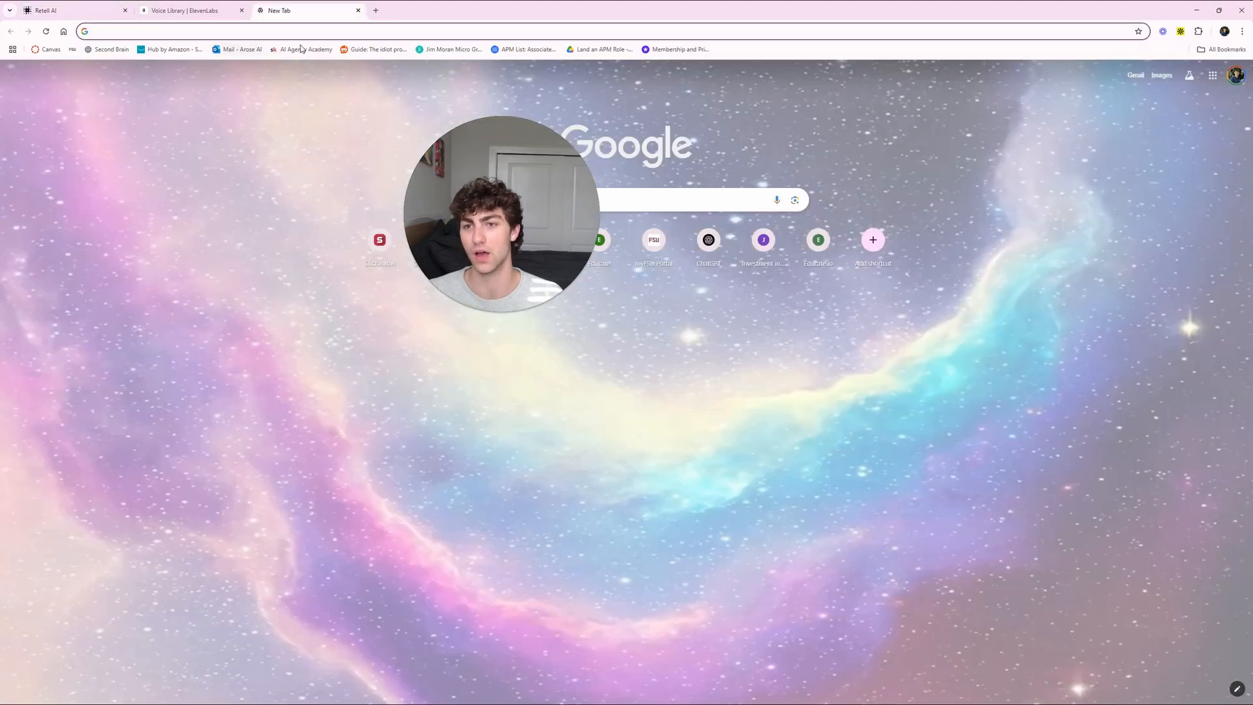
- Open the AI Agency Academy community feed from the bookmarks bar
left_click(305, 49)
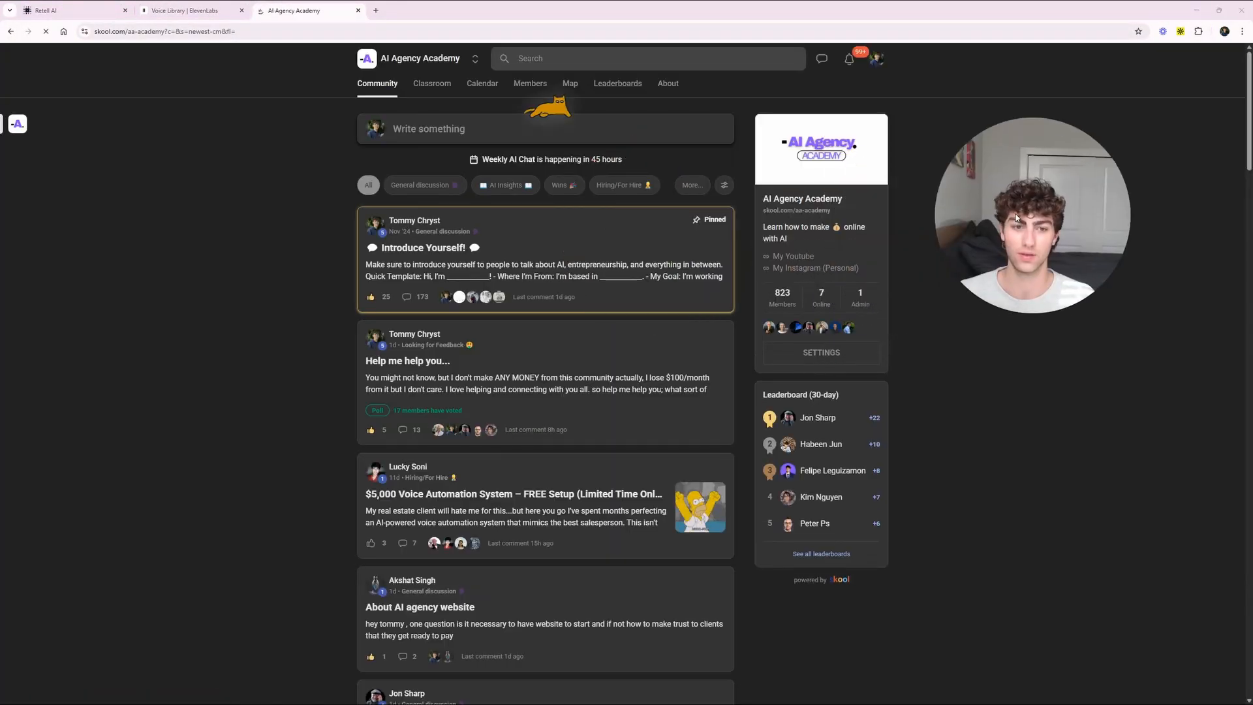
mouse_move(101, 352)
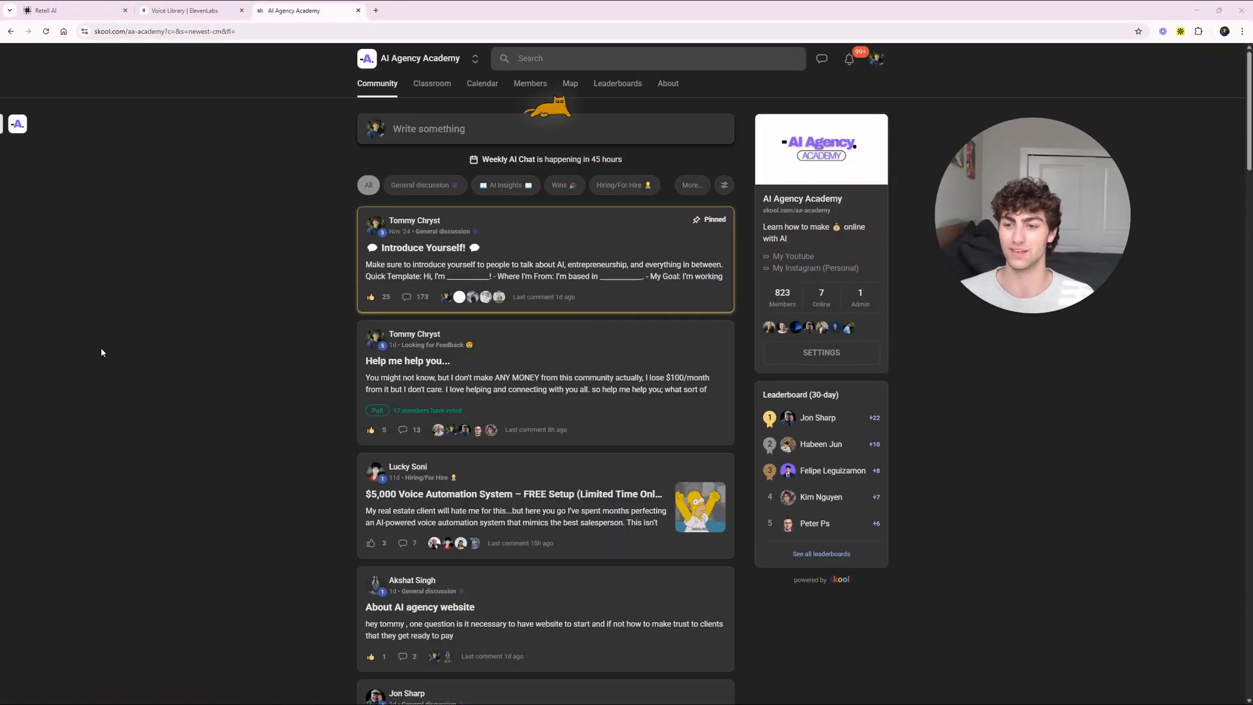